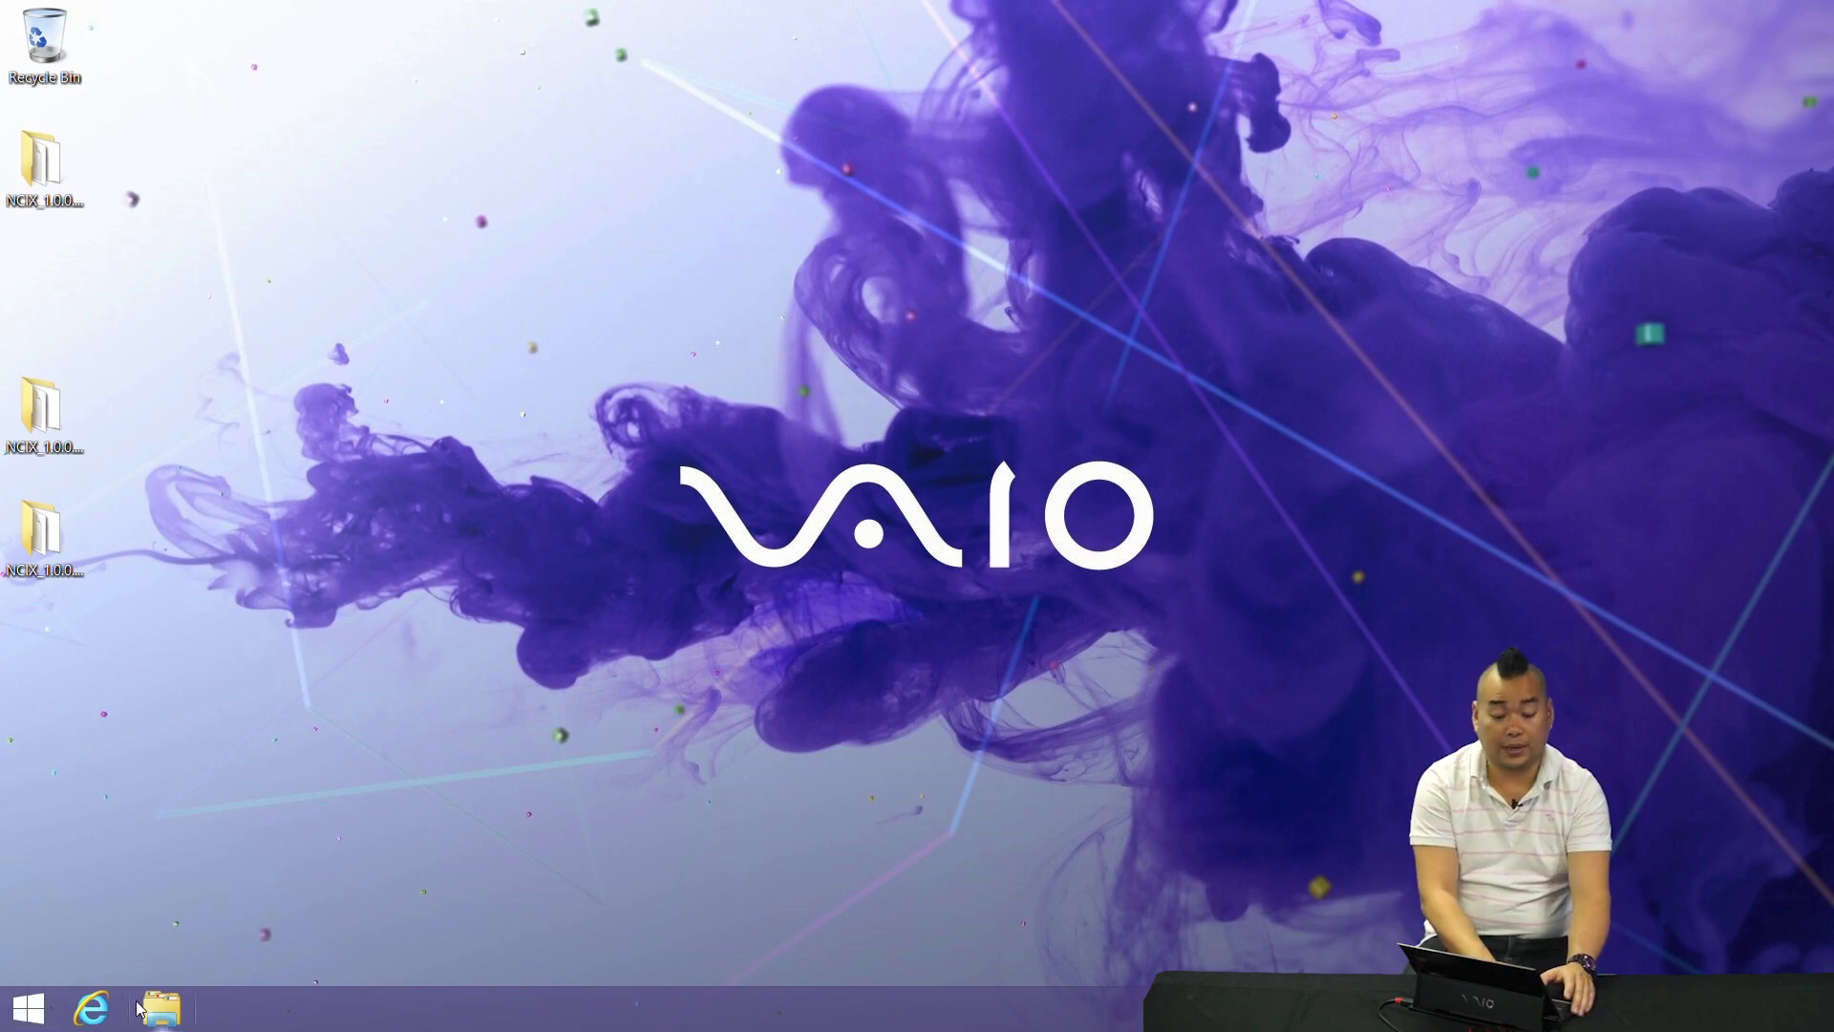
{"action": "mouse_move", "coordinate": [255, 1017]}
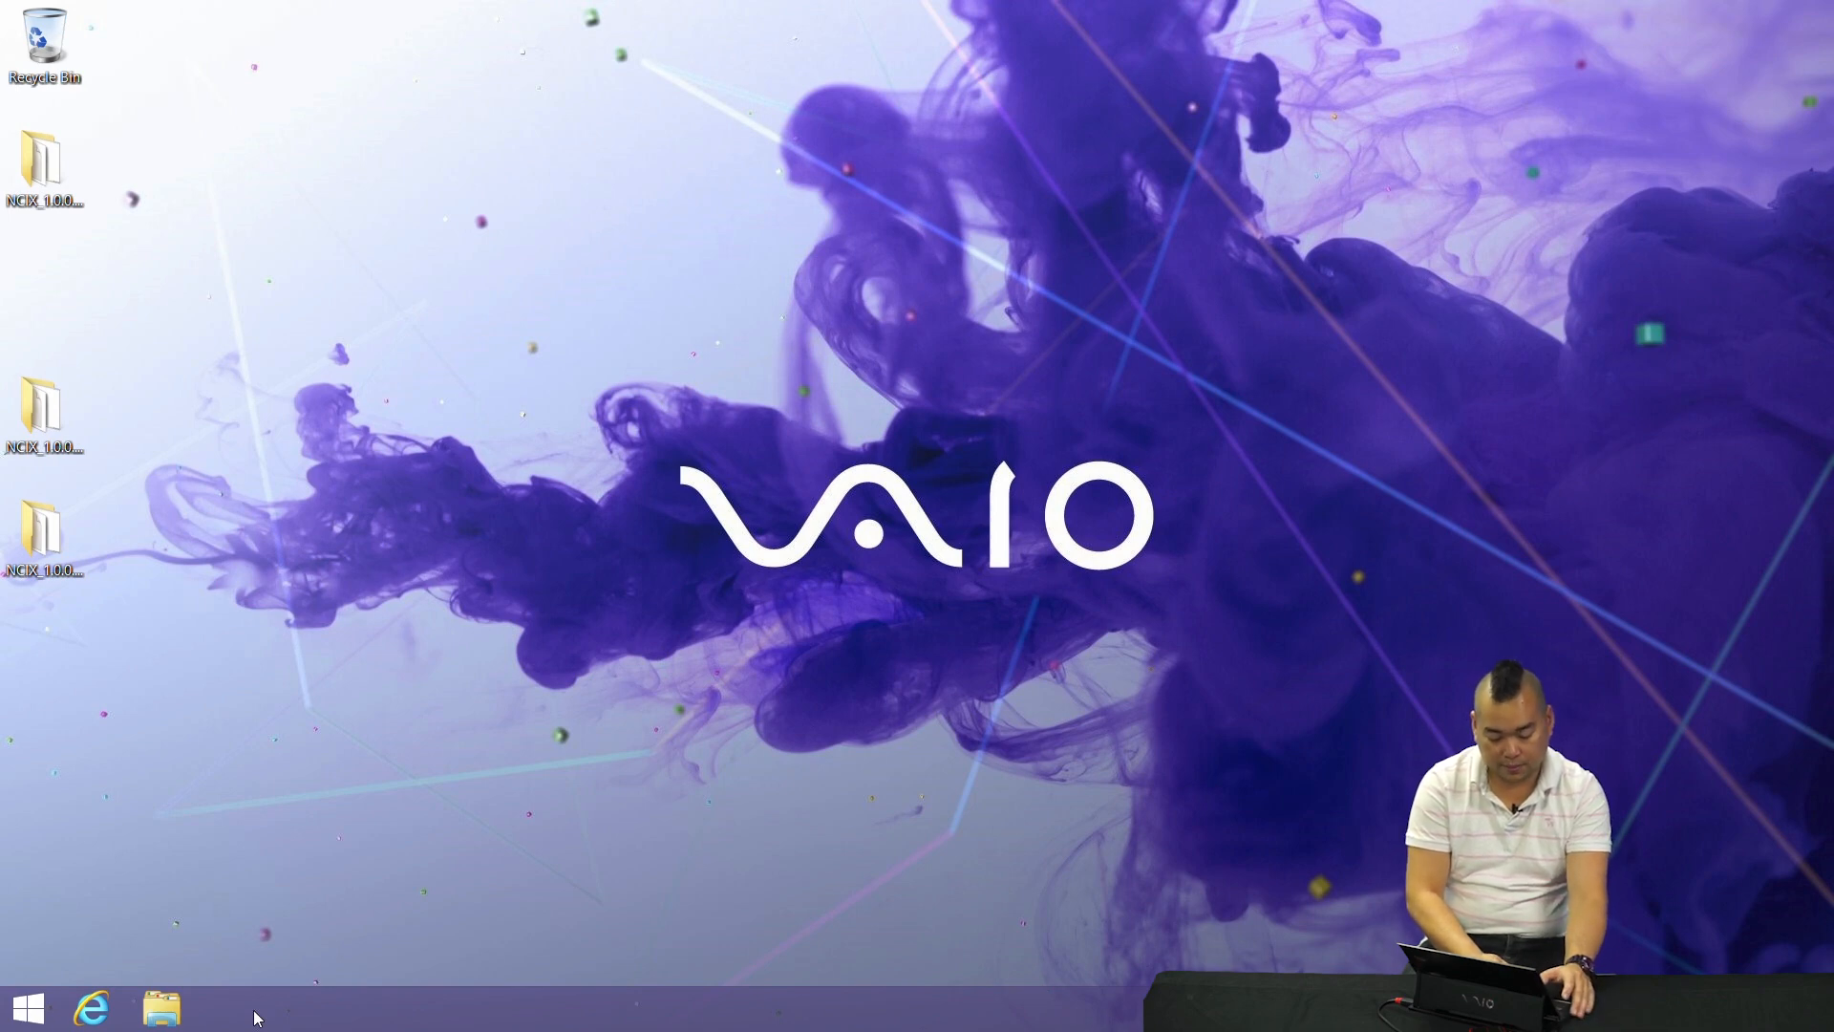
In Taskbar Properties Navigation settings, keep 'go to the desktop instead of Start' and apply with OK
{"action": "right_click", "coordinate": [258, 1007]}
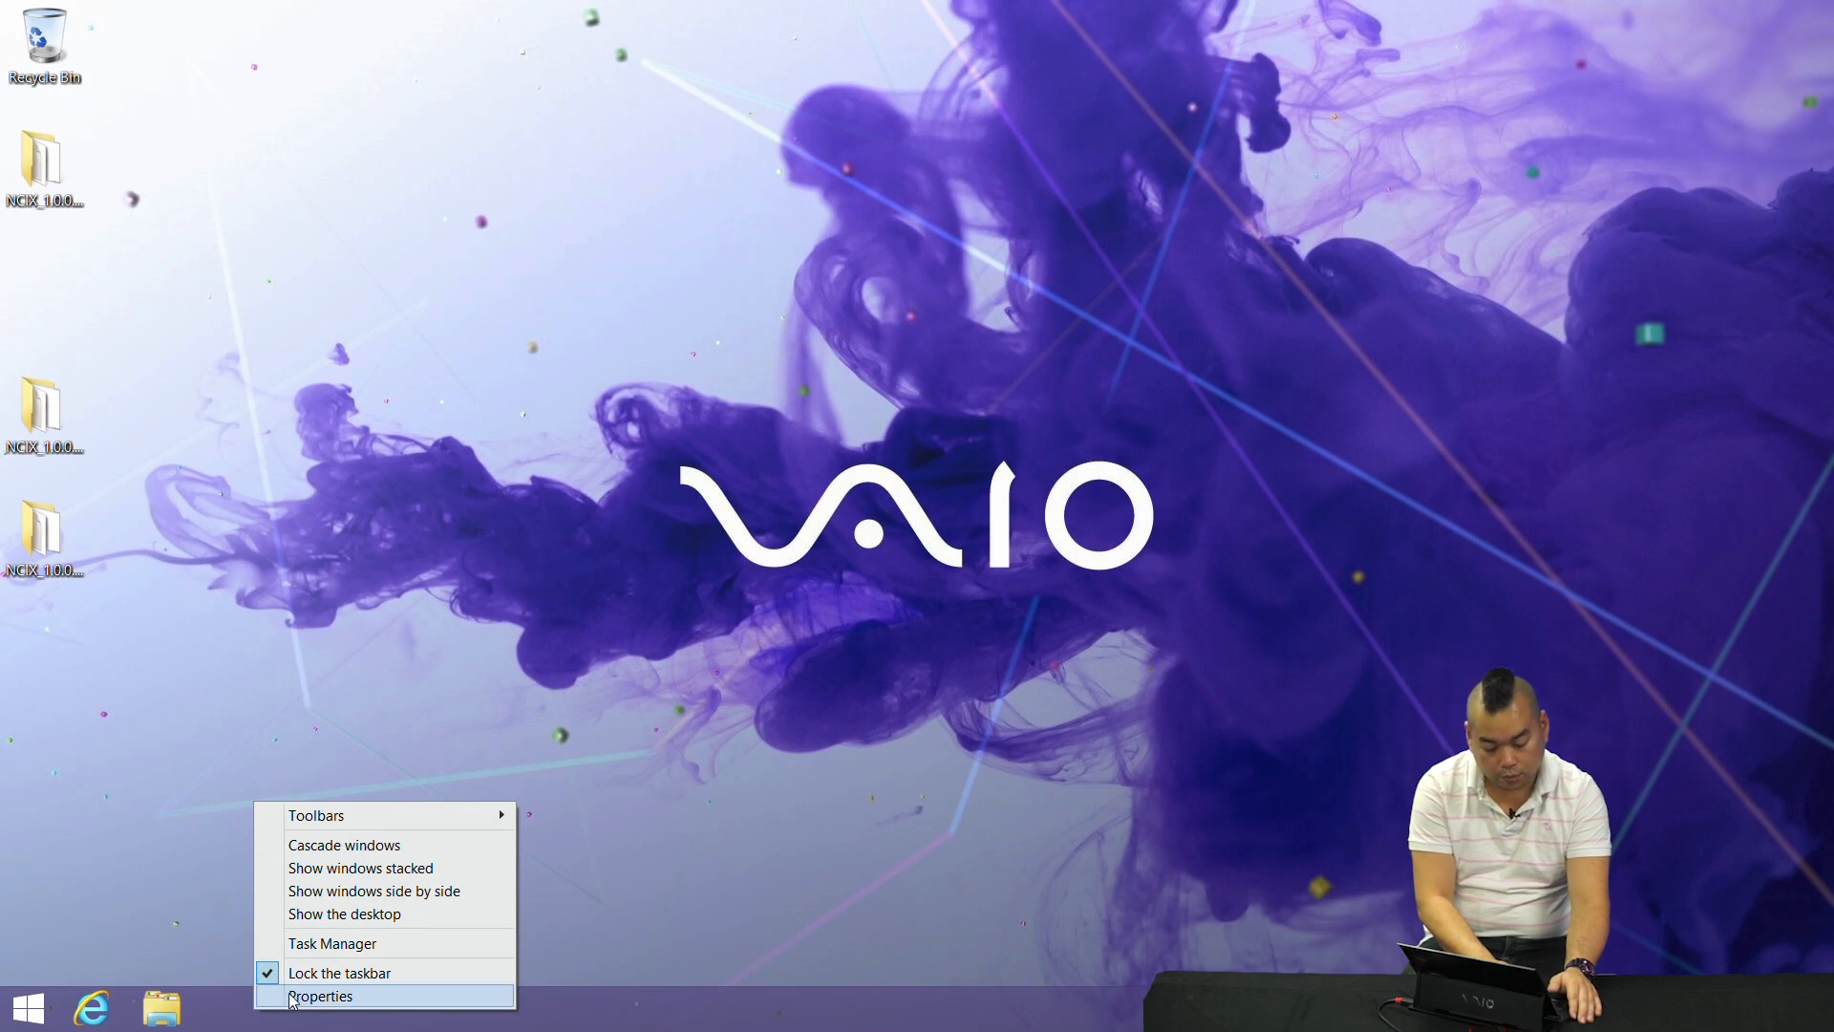
{"action": "left_click", "coordinate": [321, 996]}
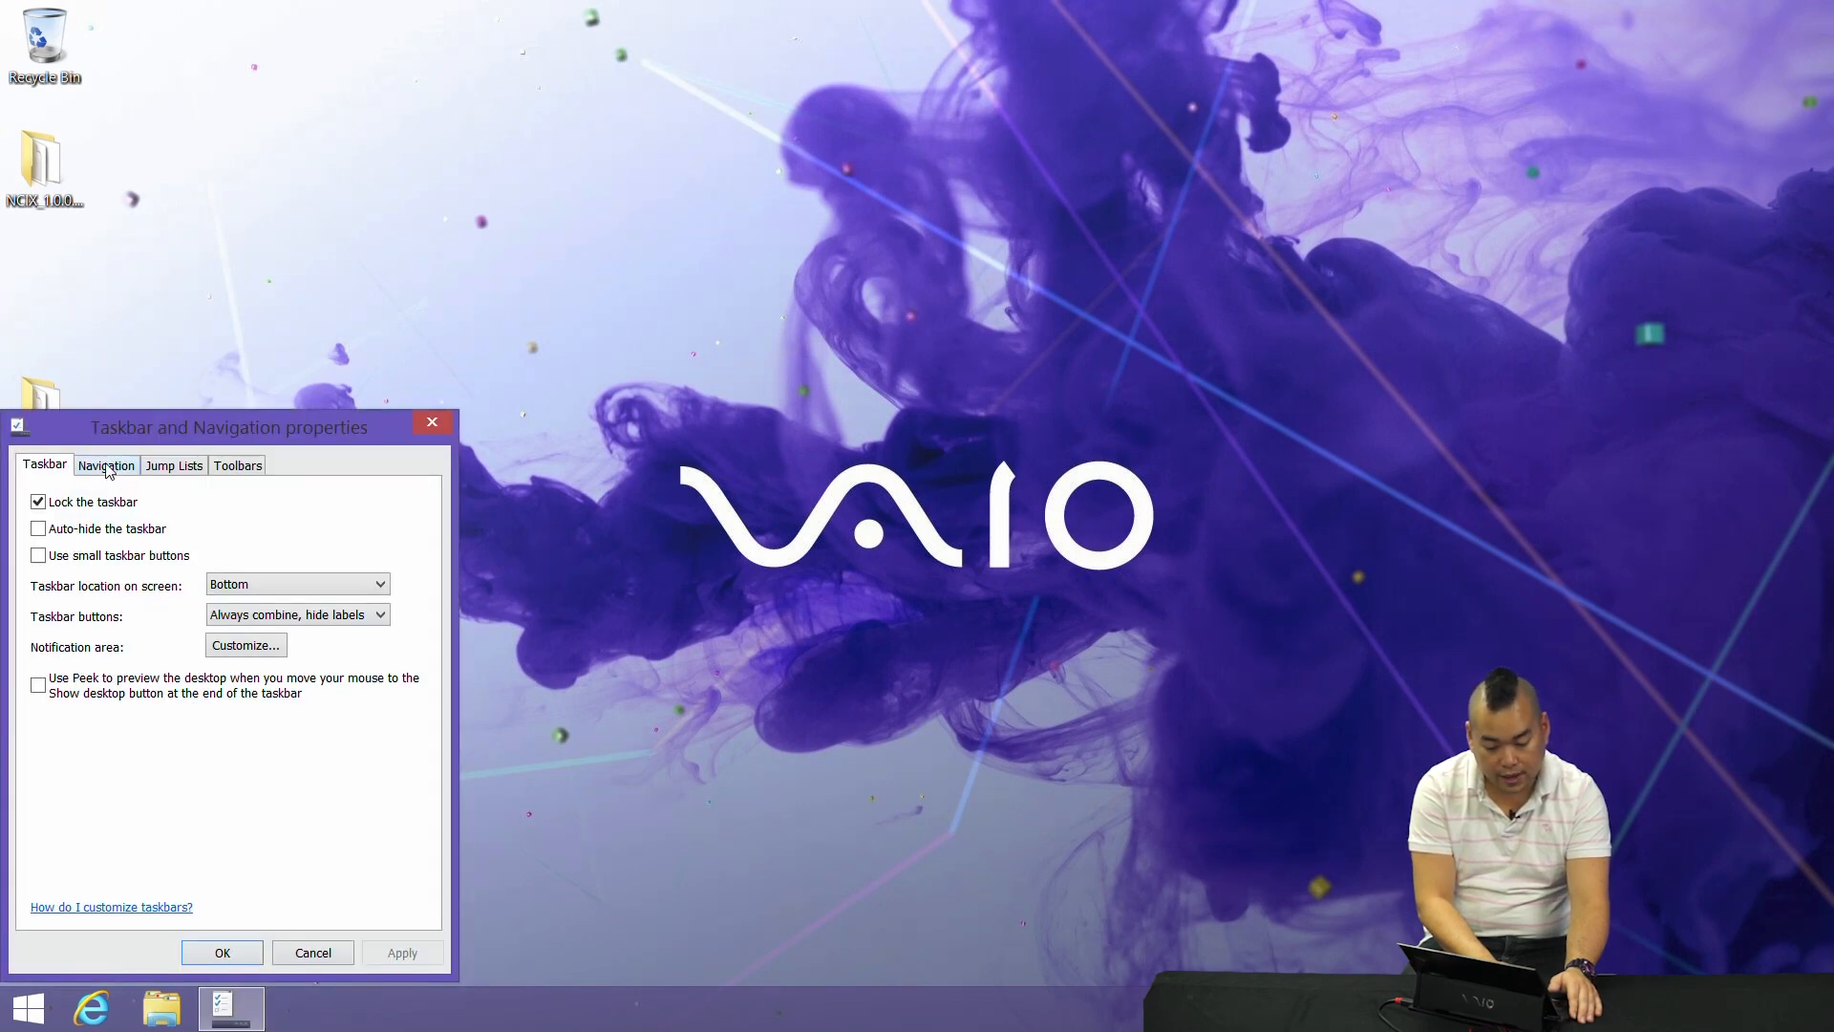
{"action": "left_click", "coordinate": [105, 465]}
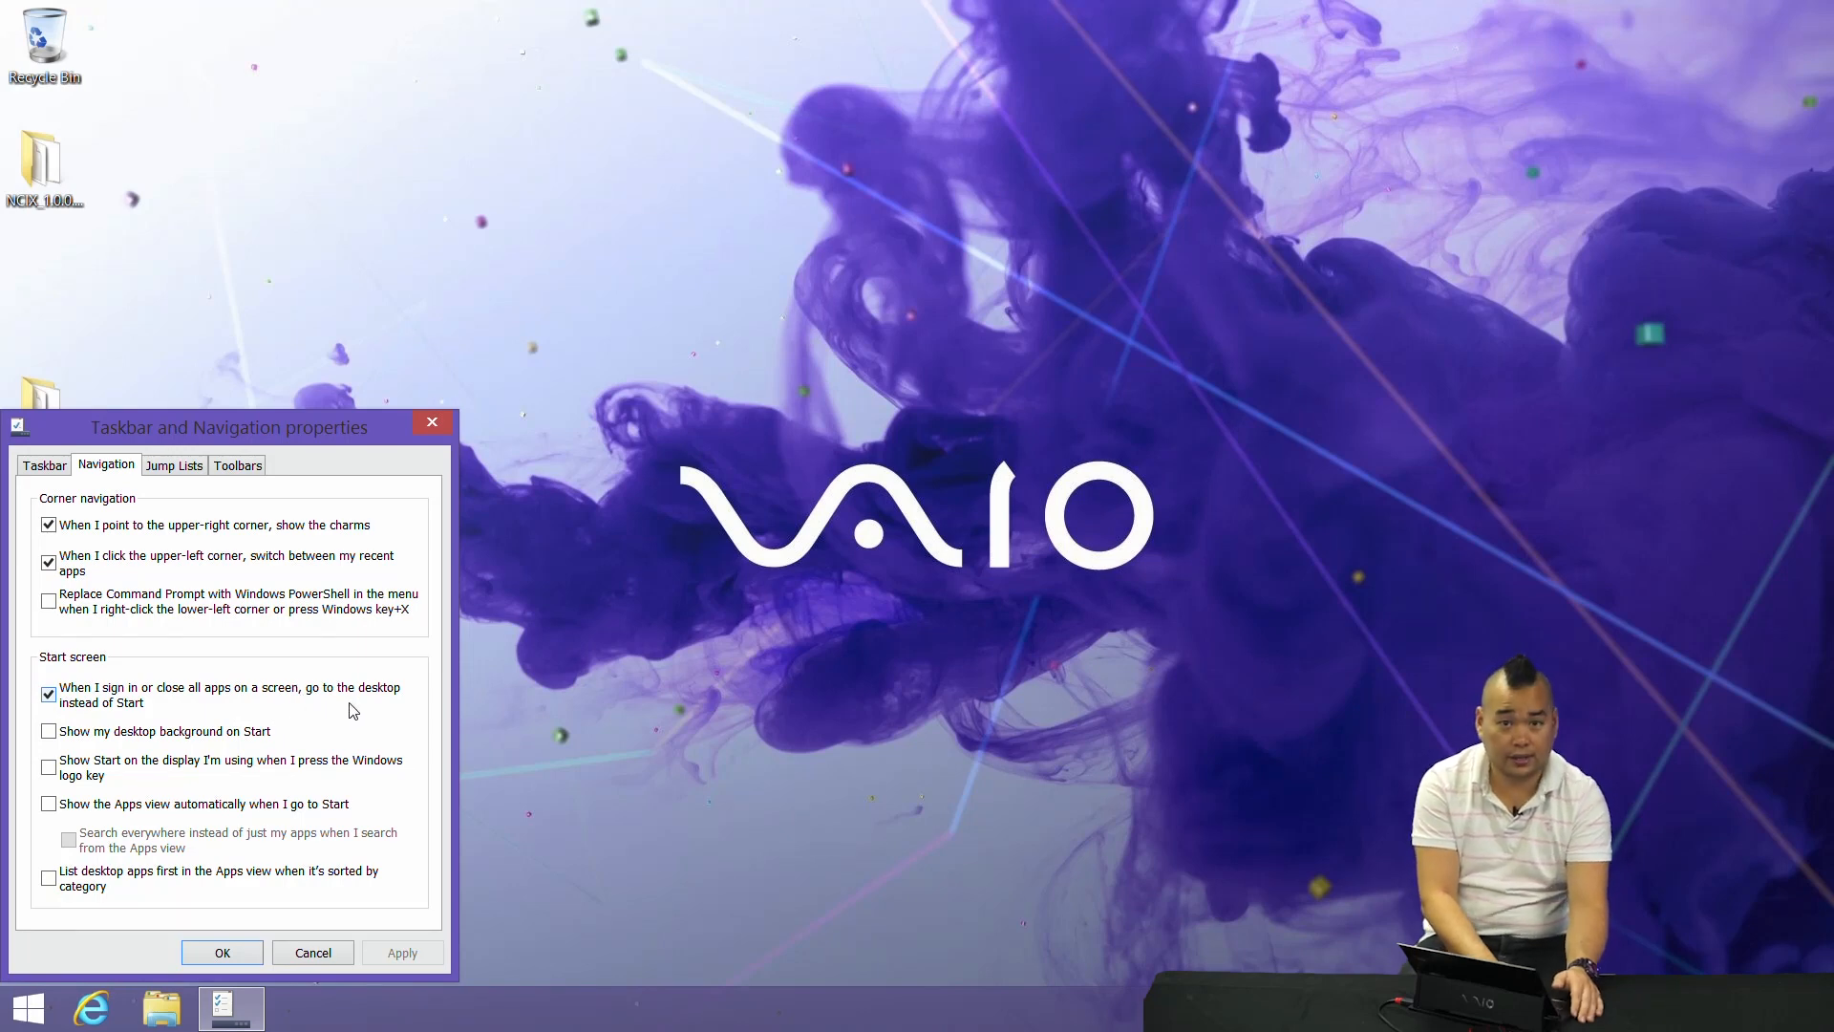
{"action": "mouse_move", "coordinate": [281, 933]}
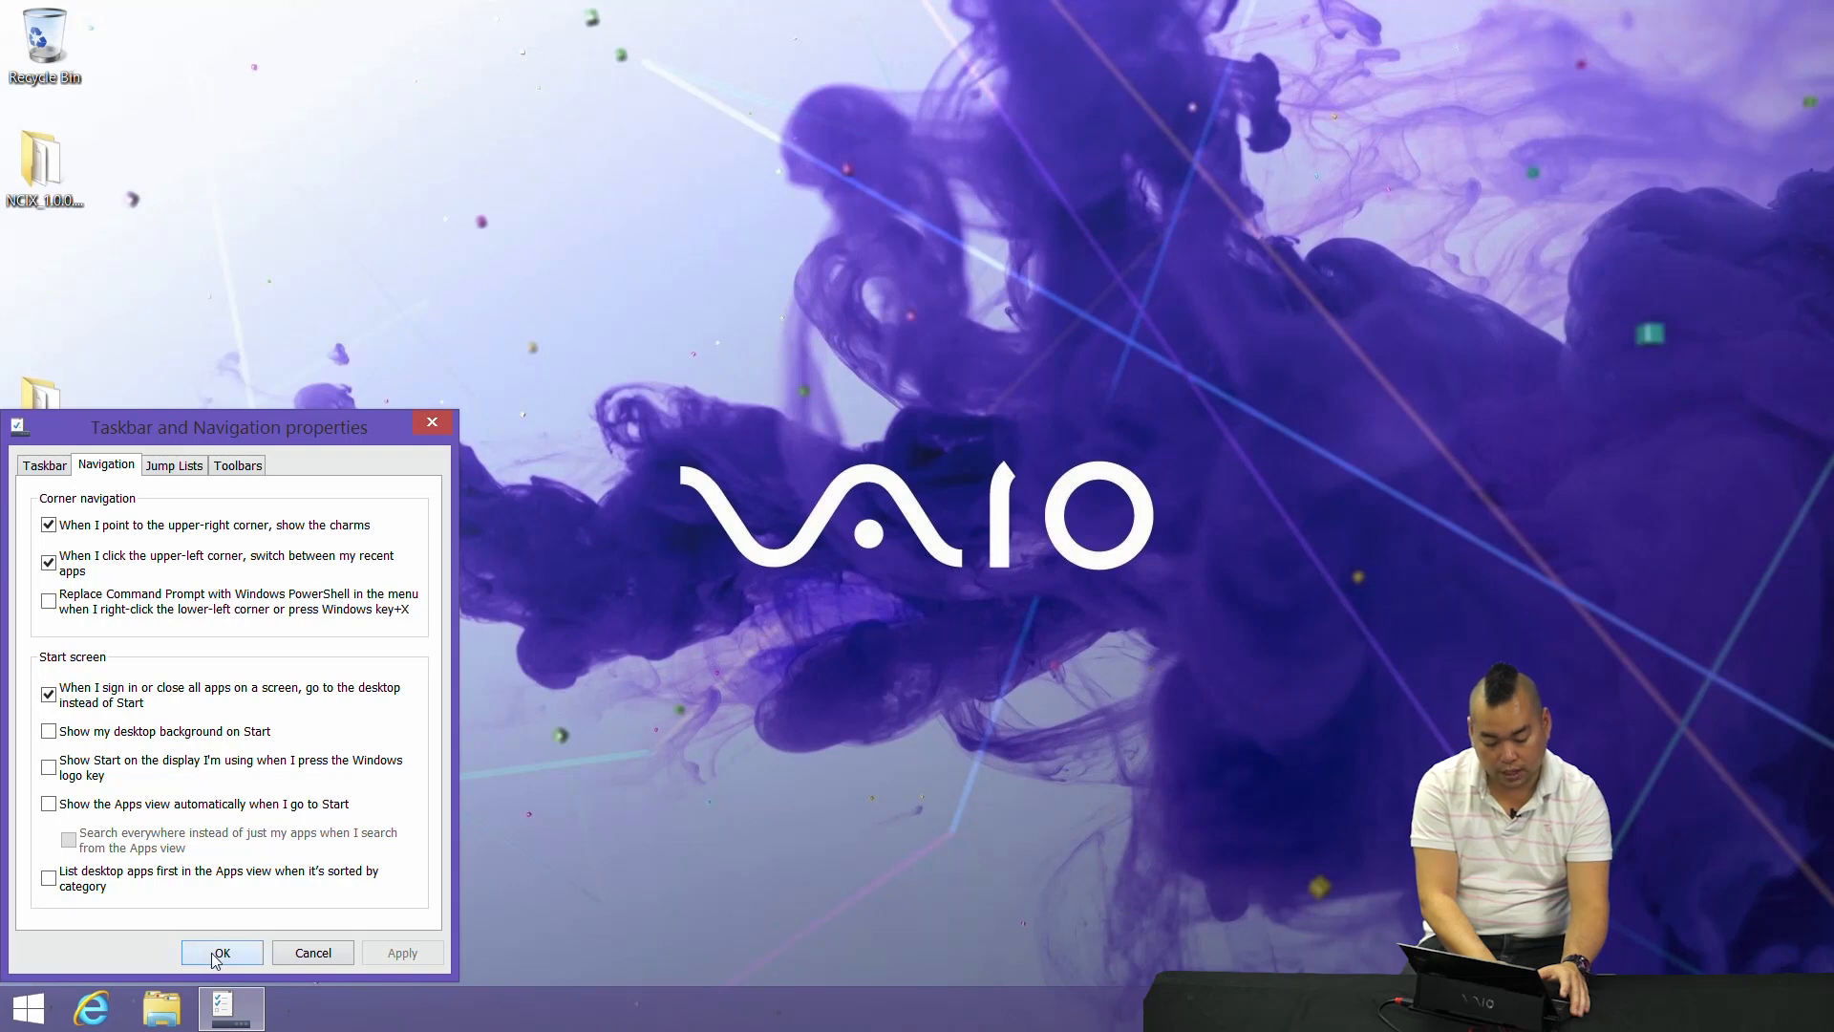
{"action": "left_click", "coordinate": [222, 951]}
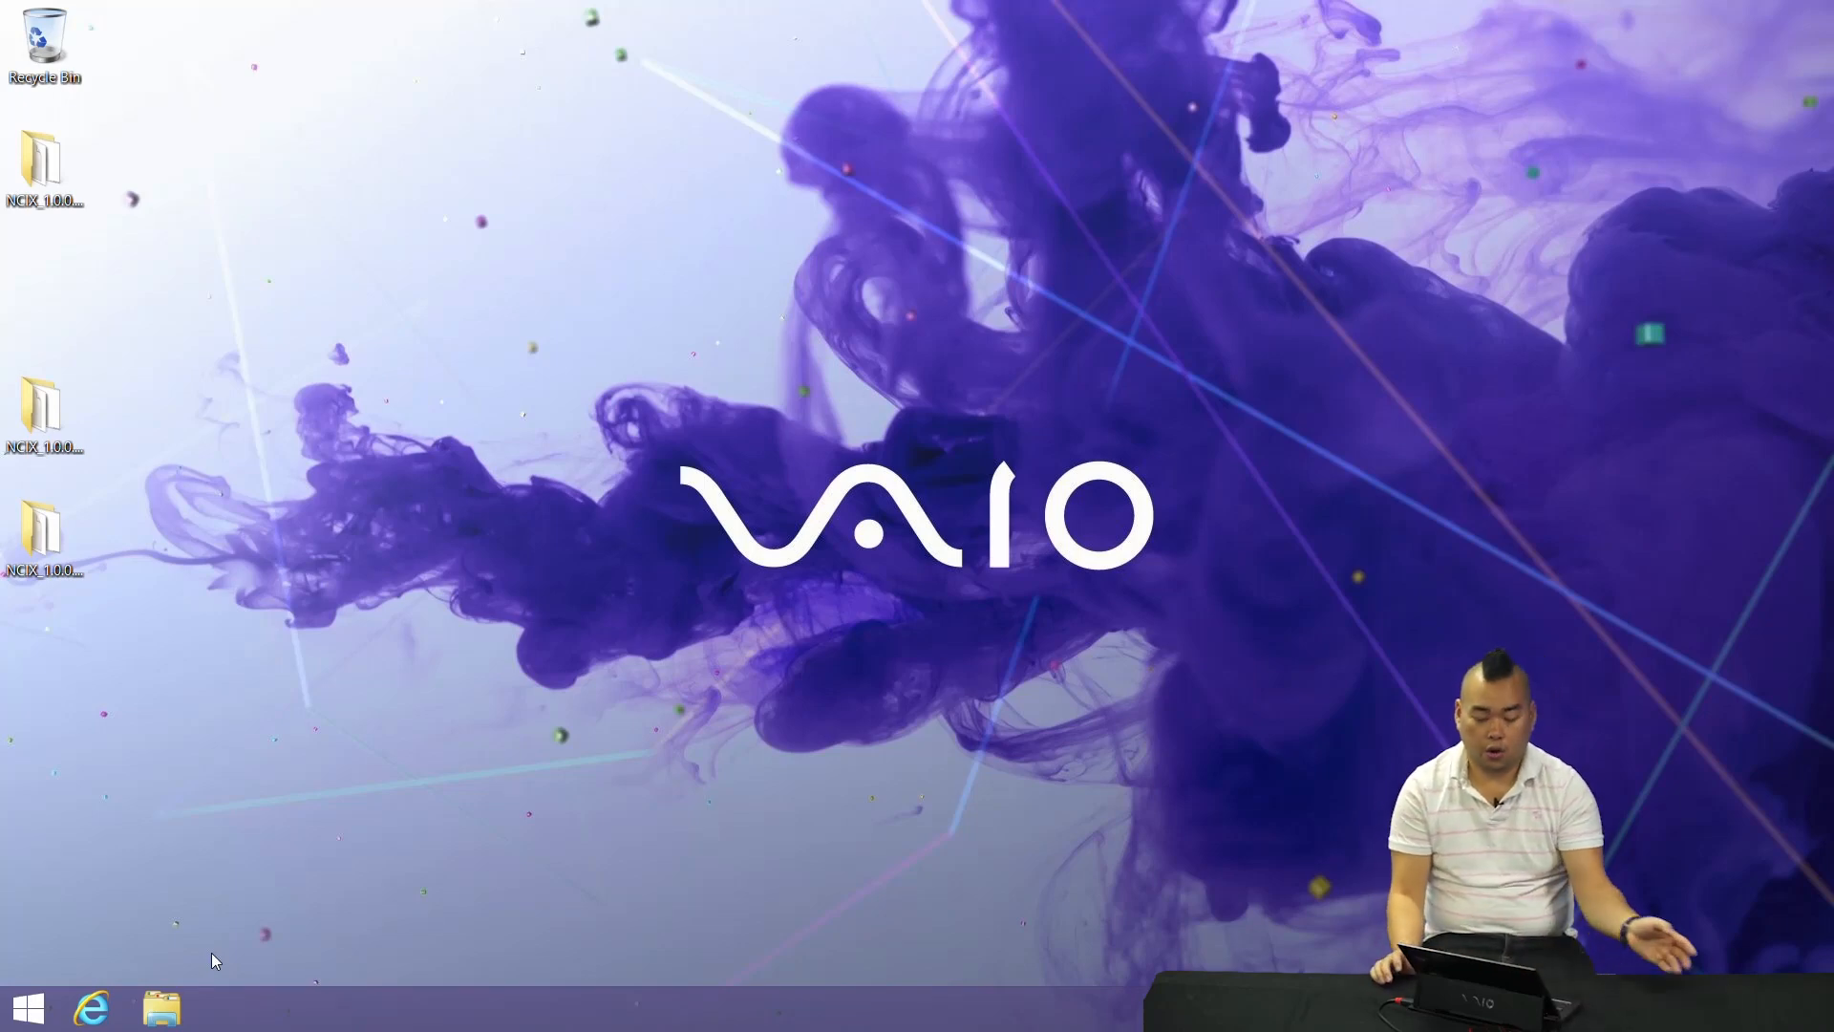
{"action": "left_click", "coordinate": [24, 1006]}
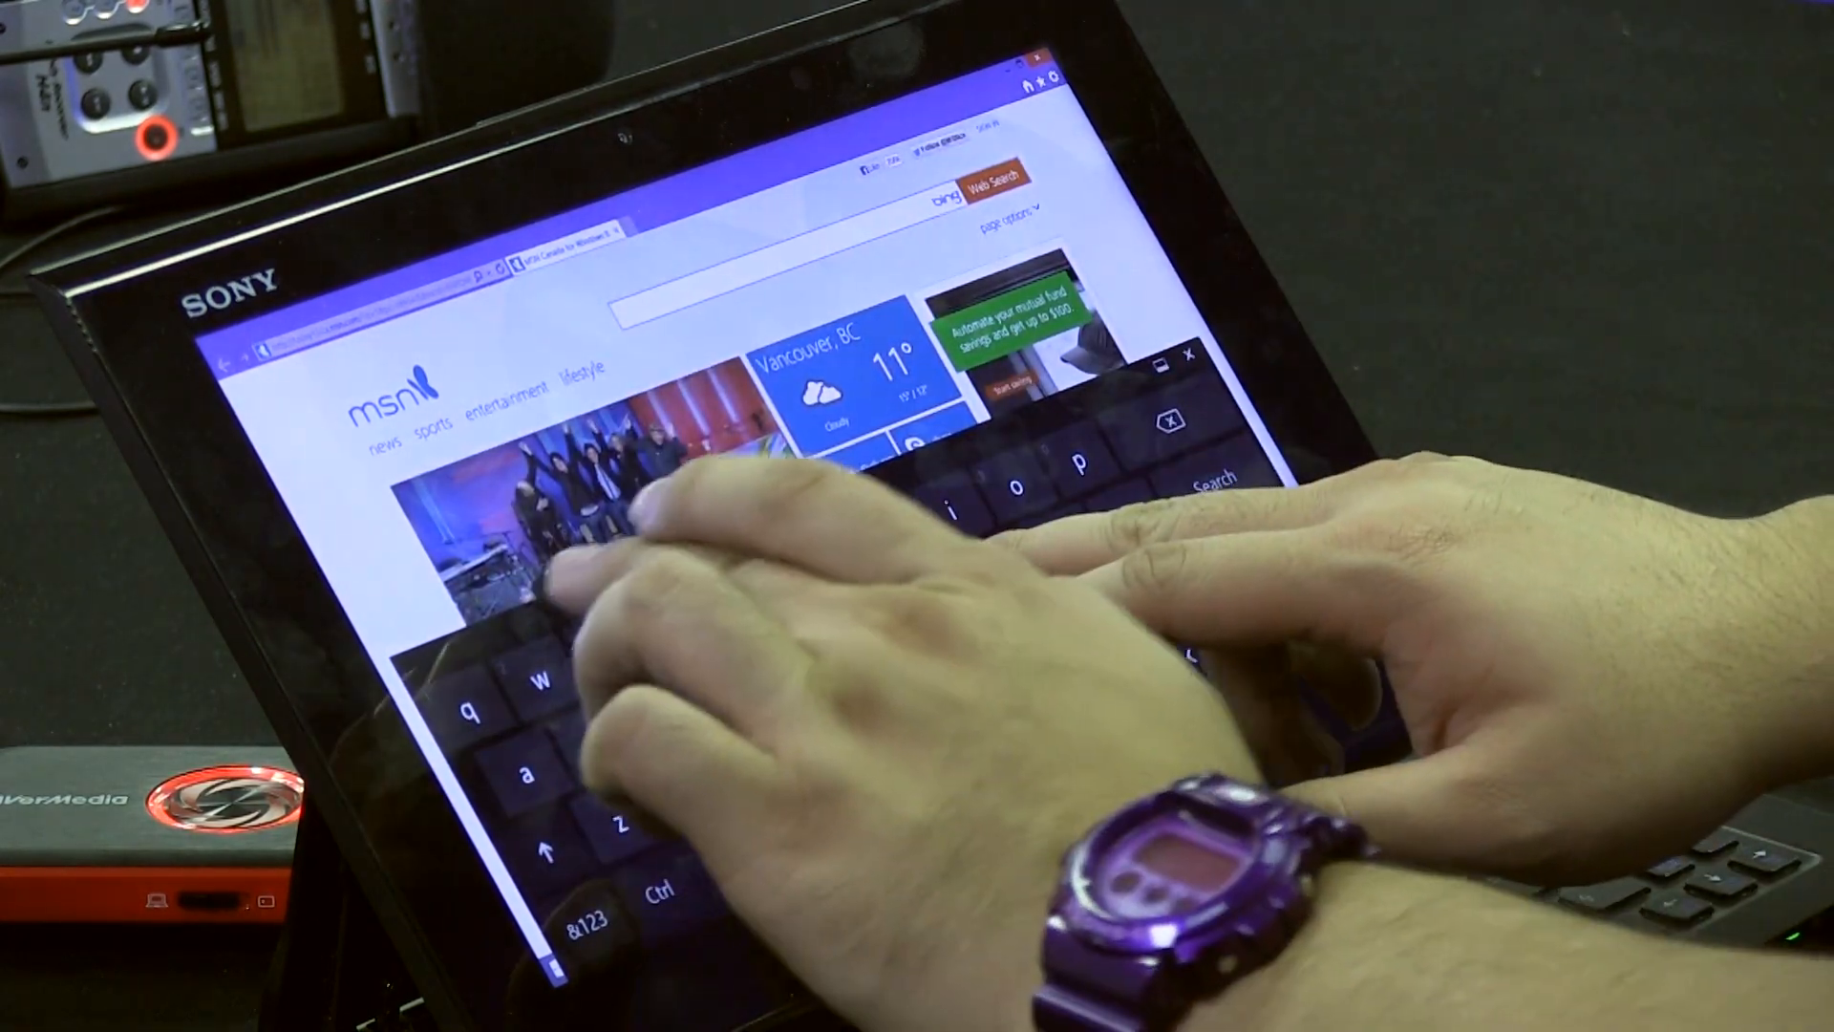
Search Bing in Internet Explorer for the query beginning 'who' using the touch keyboard
{"action": "type", "text": "who is there?"}
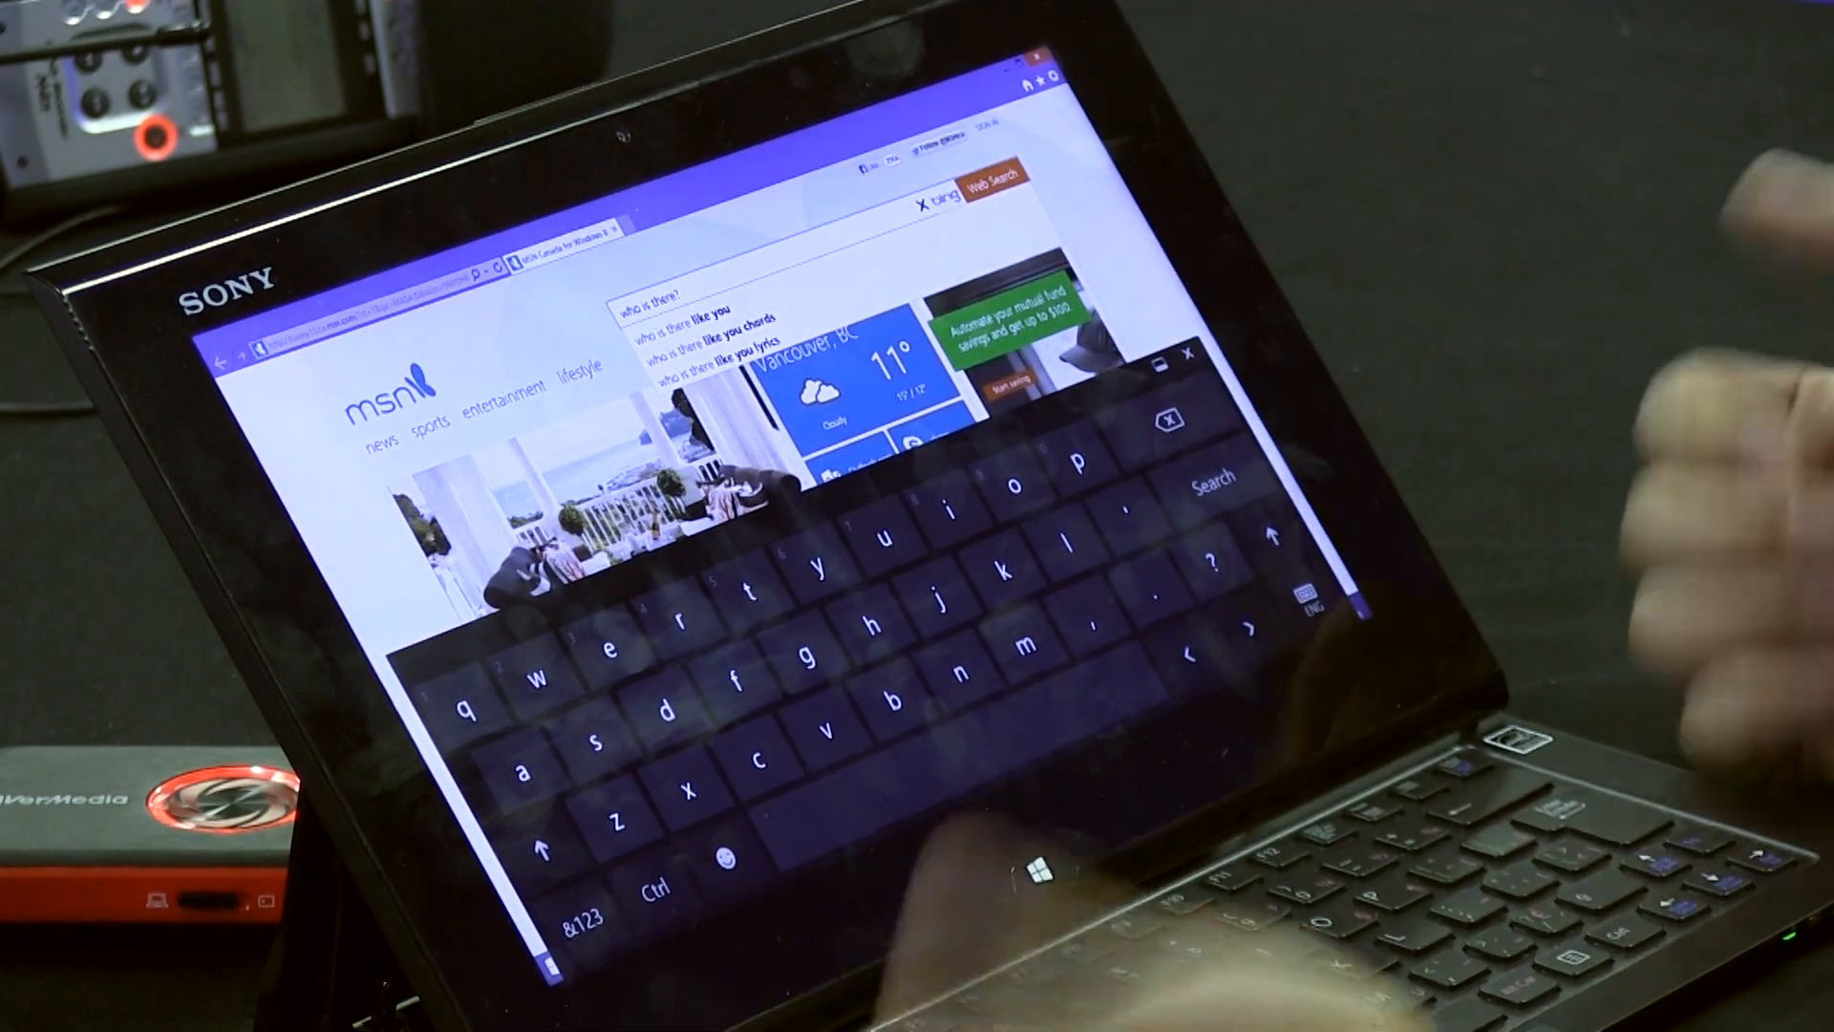
{"action": "left_click", "coordinate": [579, 921]}
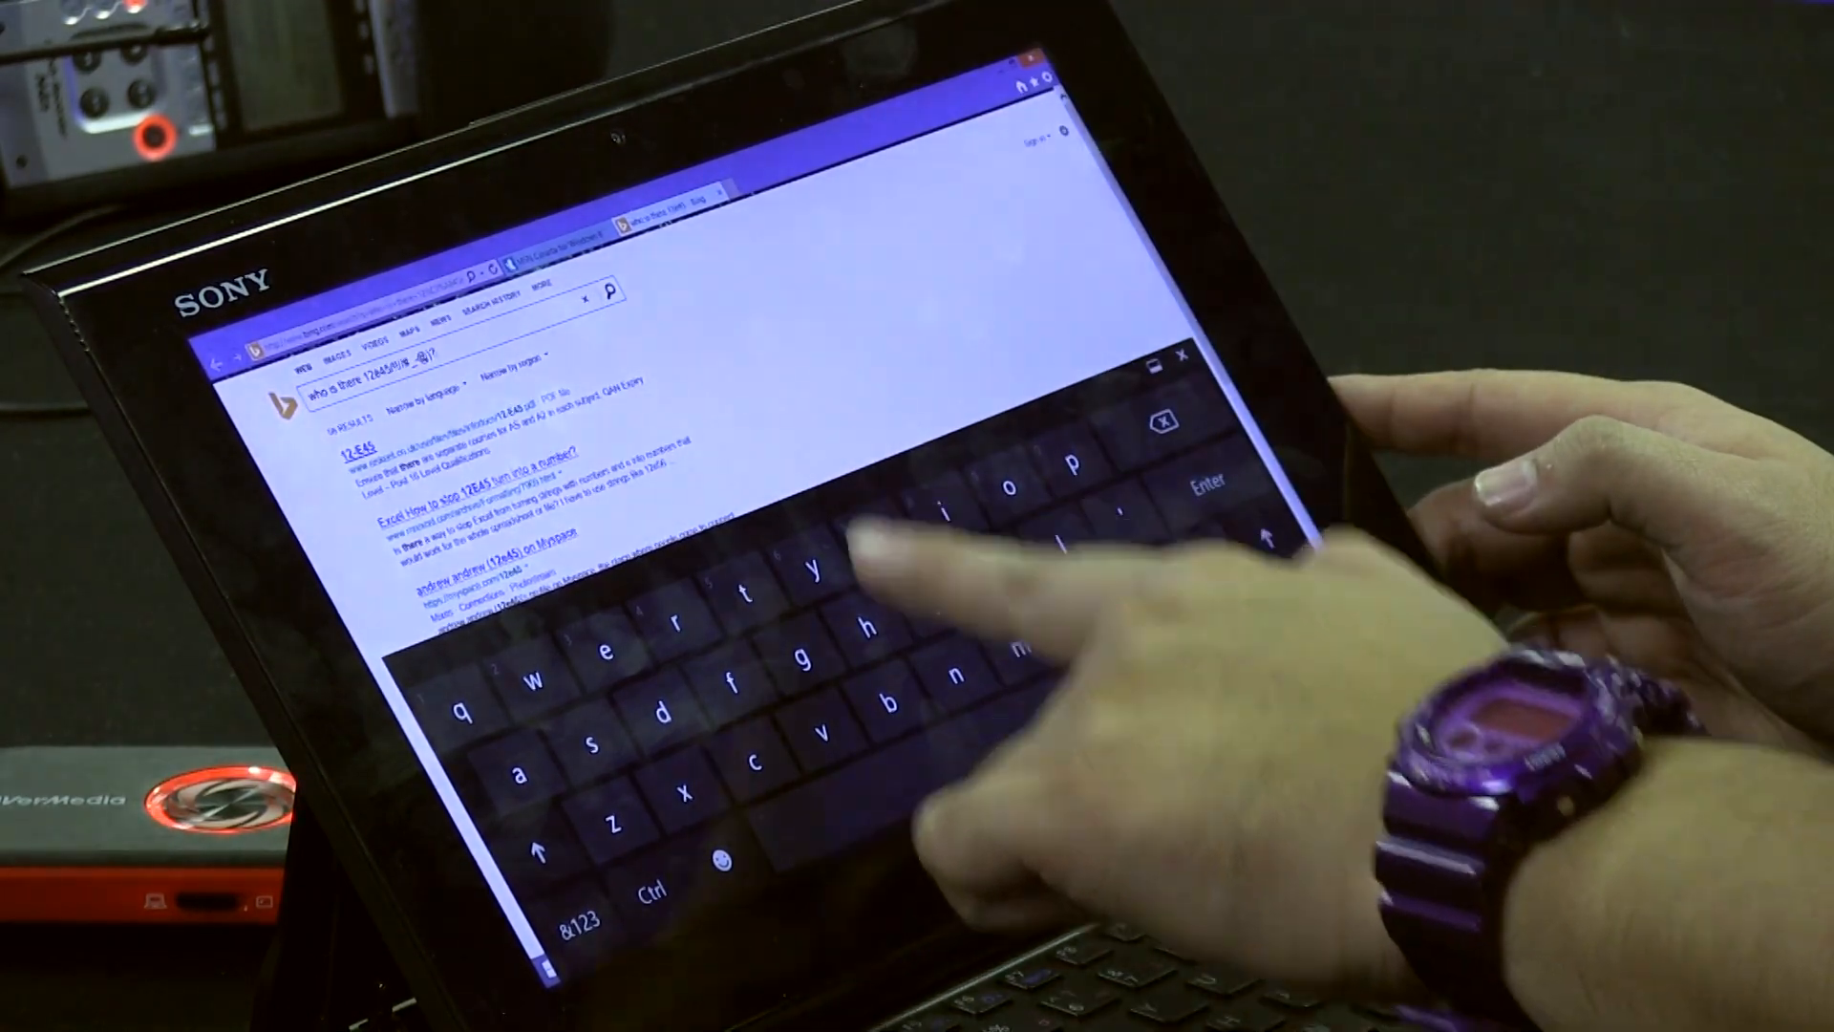
{"action": "left_click", "coordinate": [833, 562]}
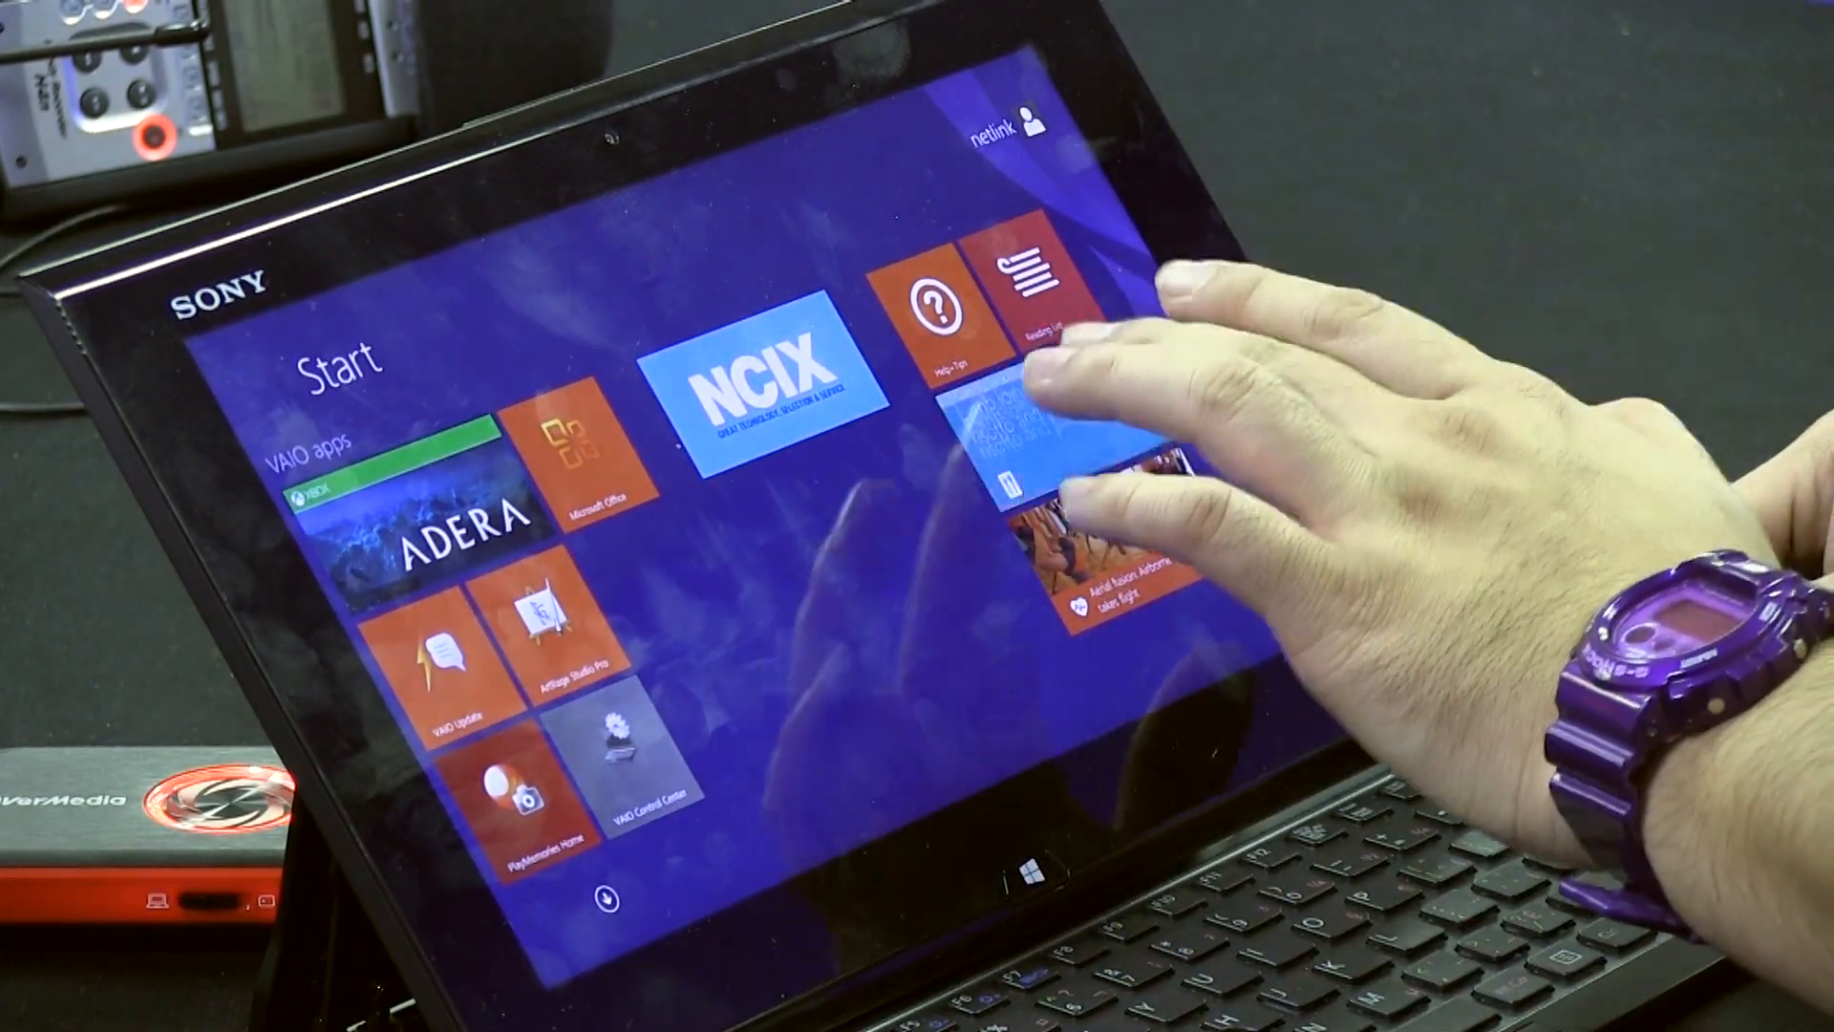
Launch Bing Food & Drink from Start and enter its Browse Recipes collection
{"action": "left_click", "coordinate": [1030, 420]}
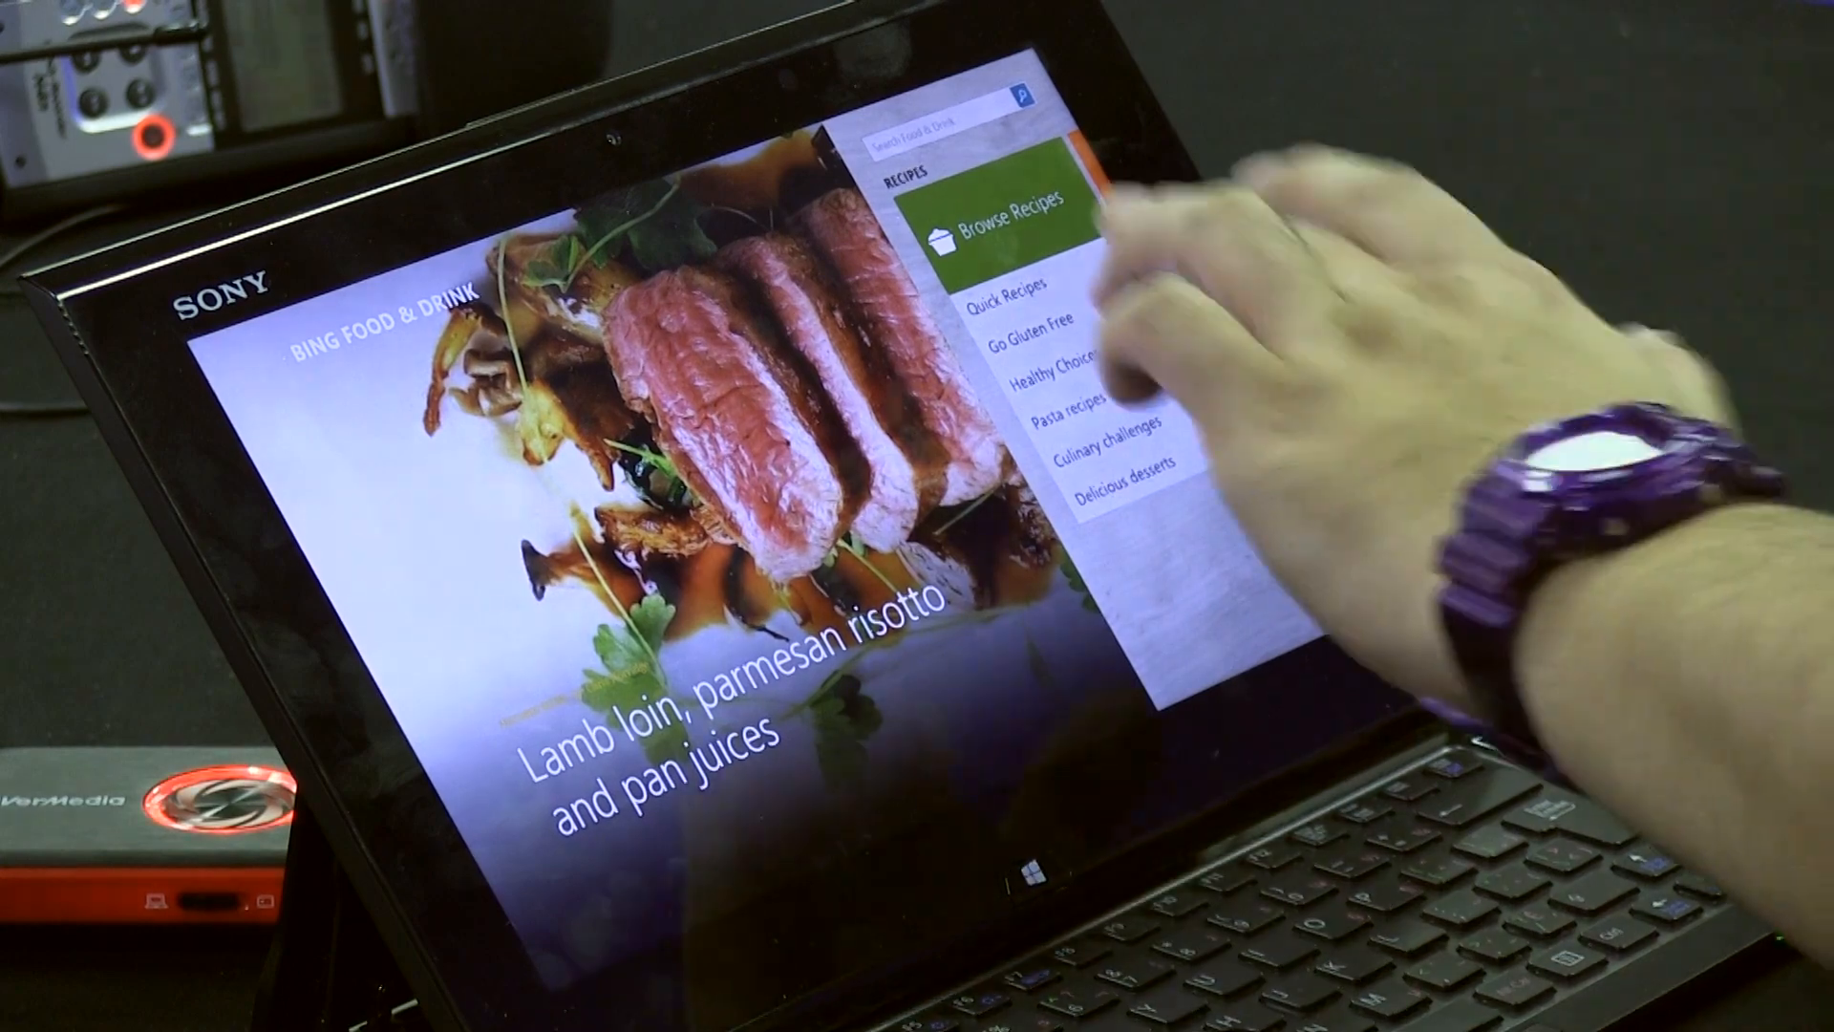
{"action": "left_click", "coordinate": [1002, 195]}
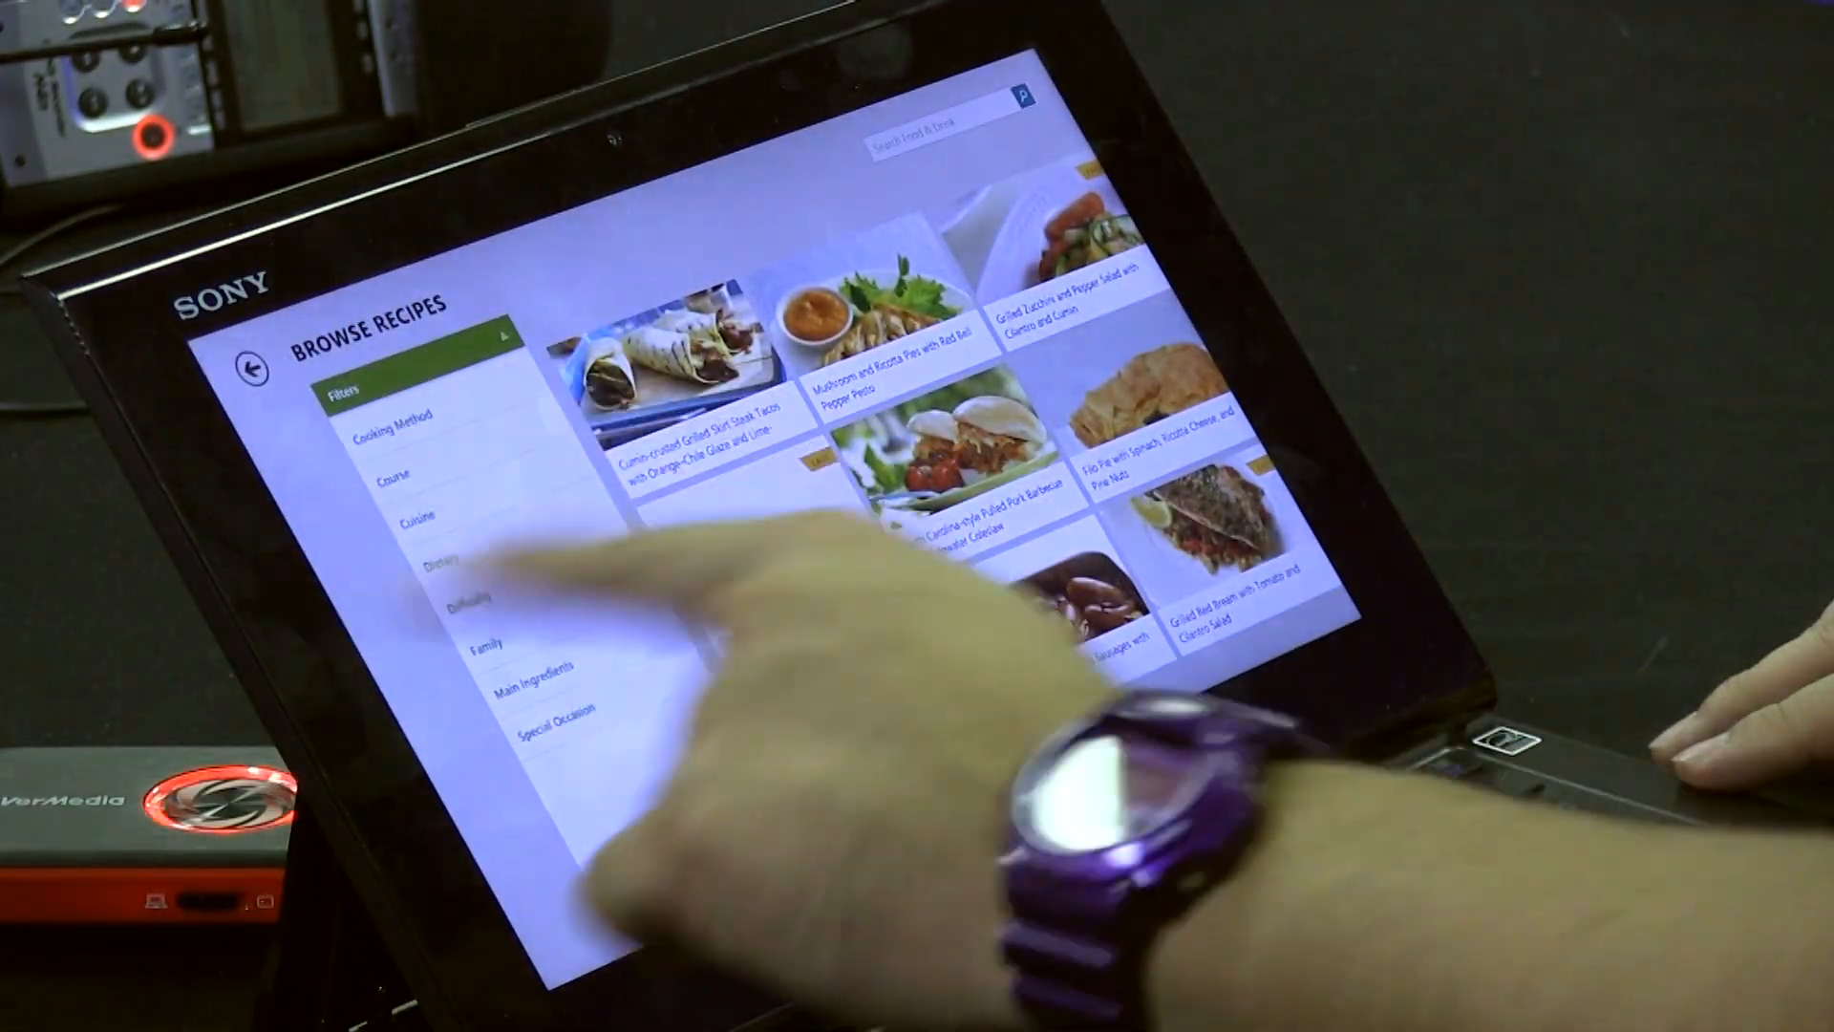
{"action": "left_click", "coordinate": [690, 397]}
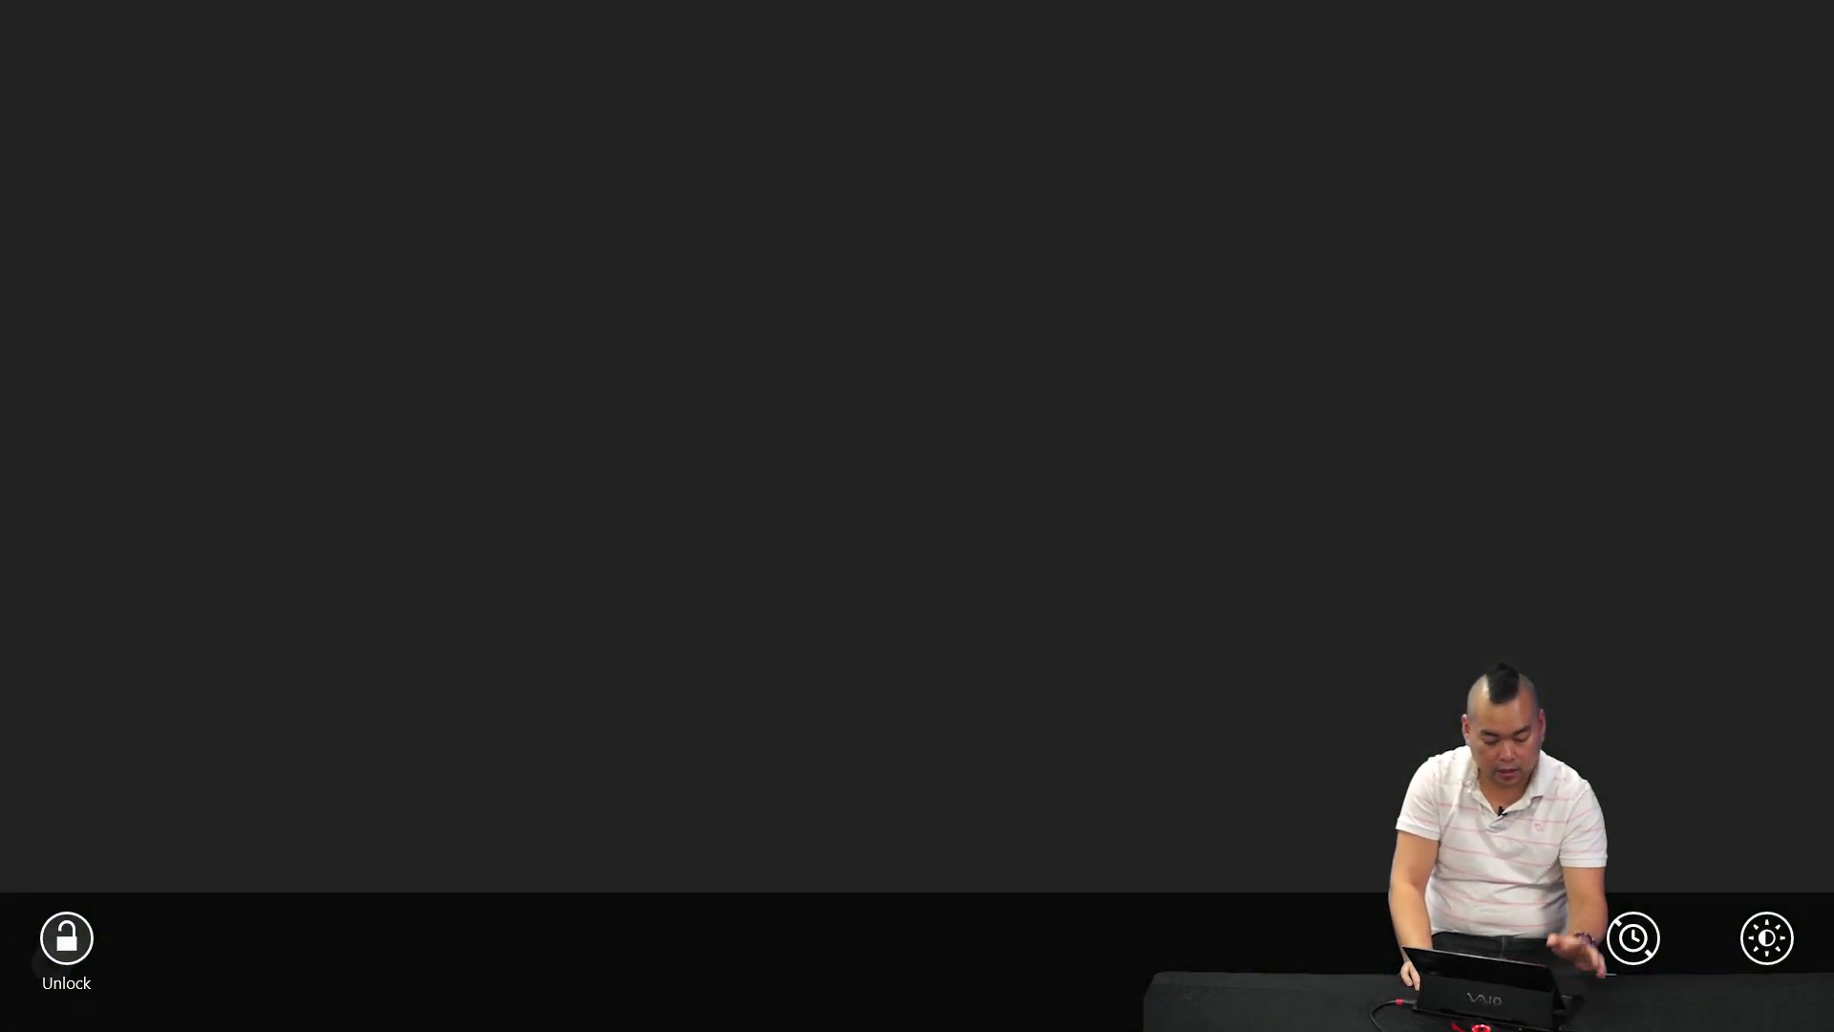
Launch the camera from the lock screen and take a picture without signing in
{"action": "left_click", "coordinate": [65, 936]}
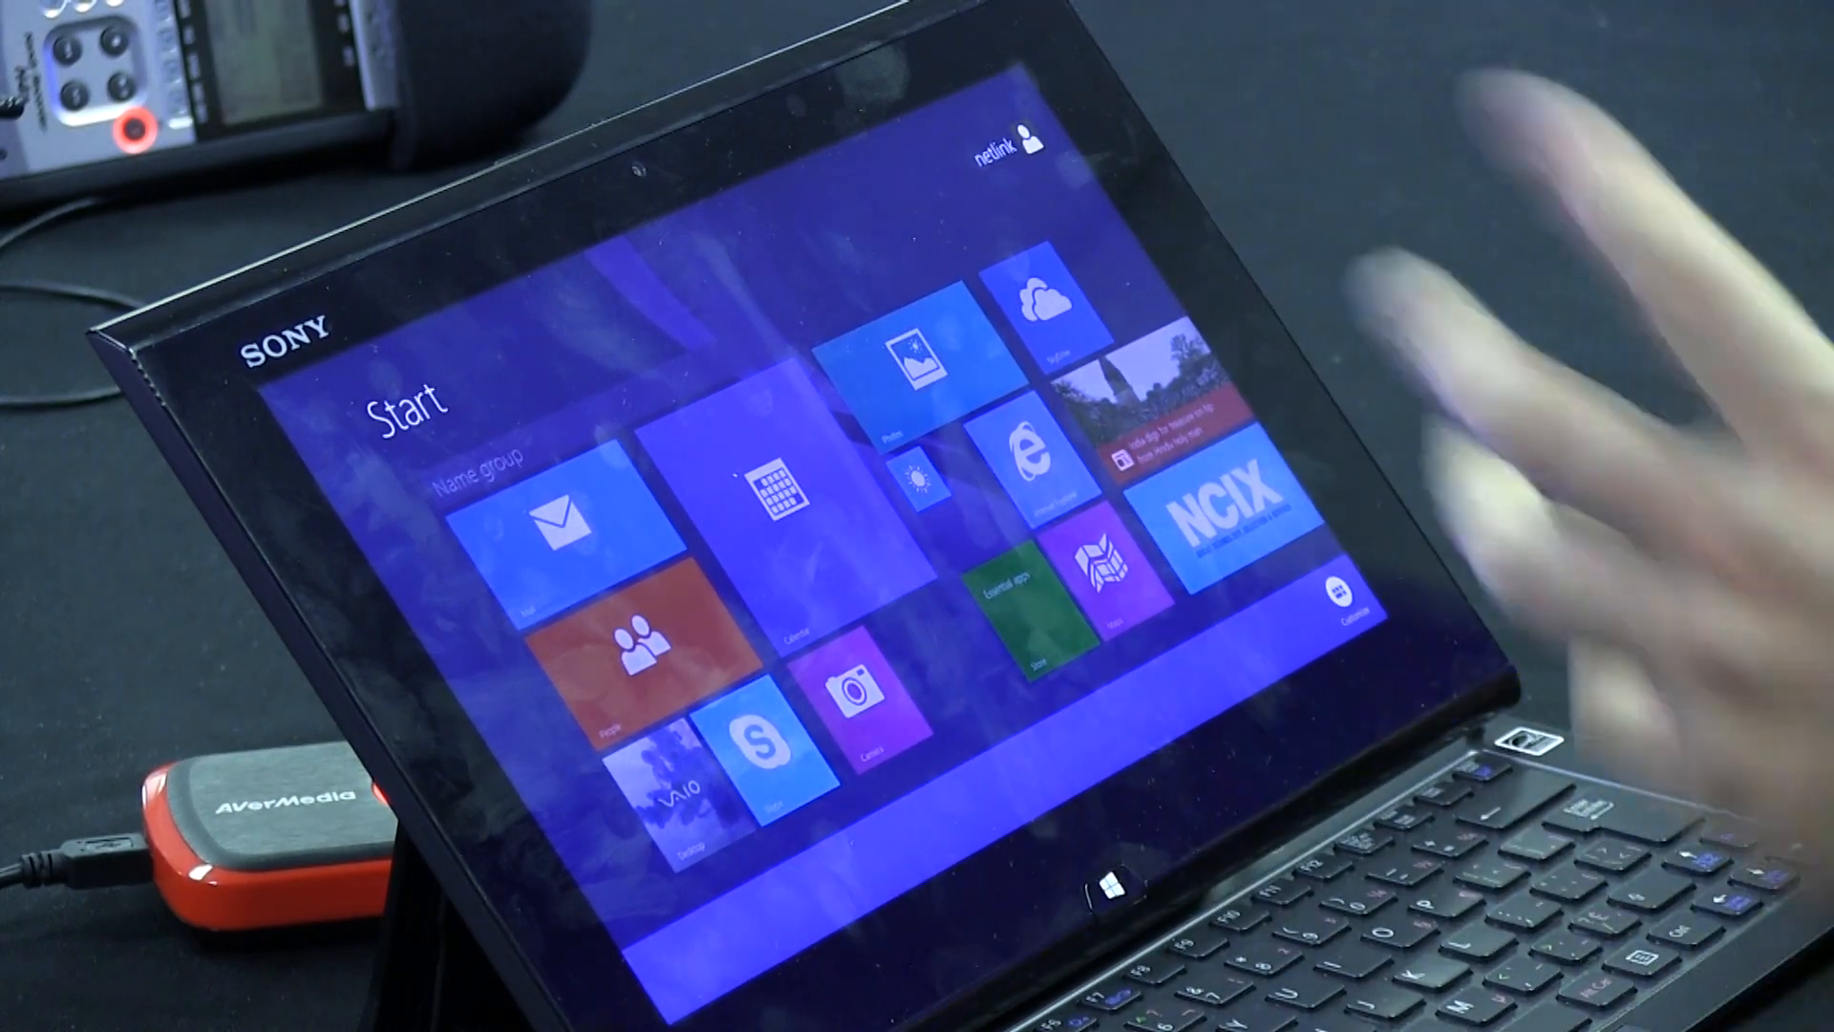
Select the Photos tile on Start to show its customising app bar
{"action": "right_click", "coordinate": [925, 357]}
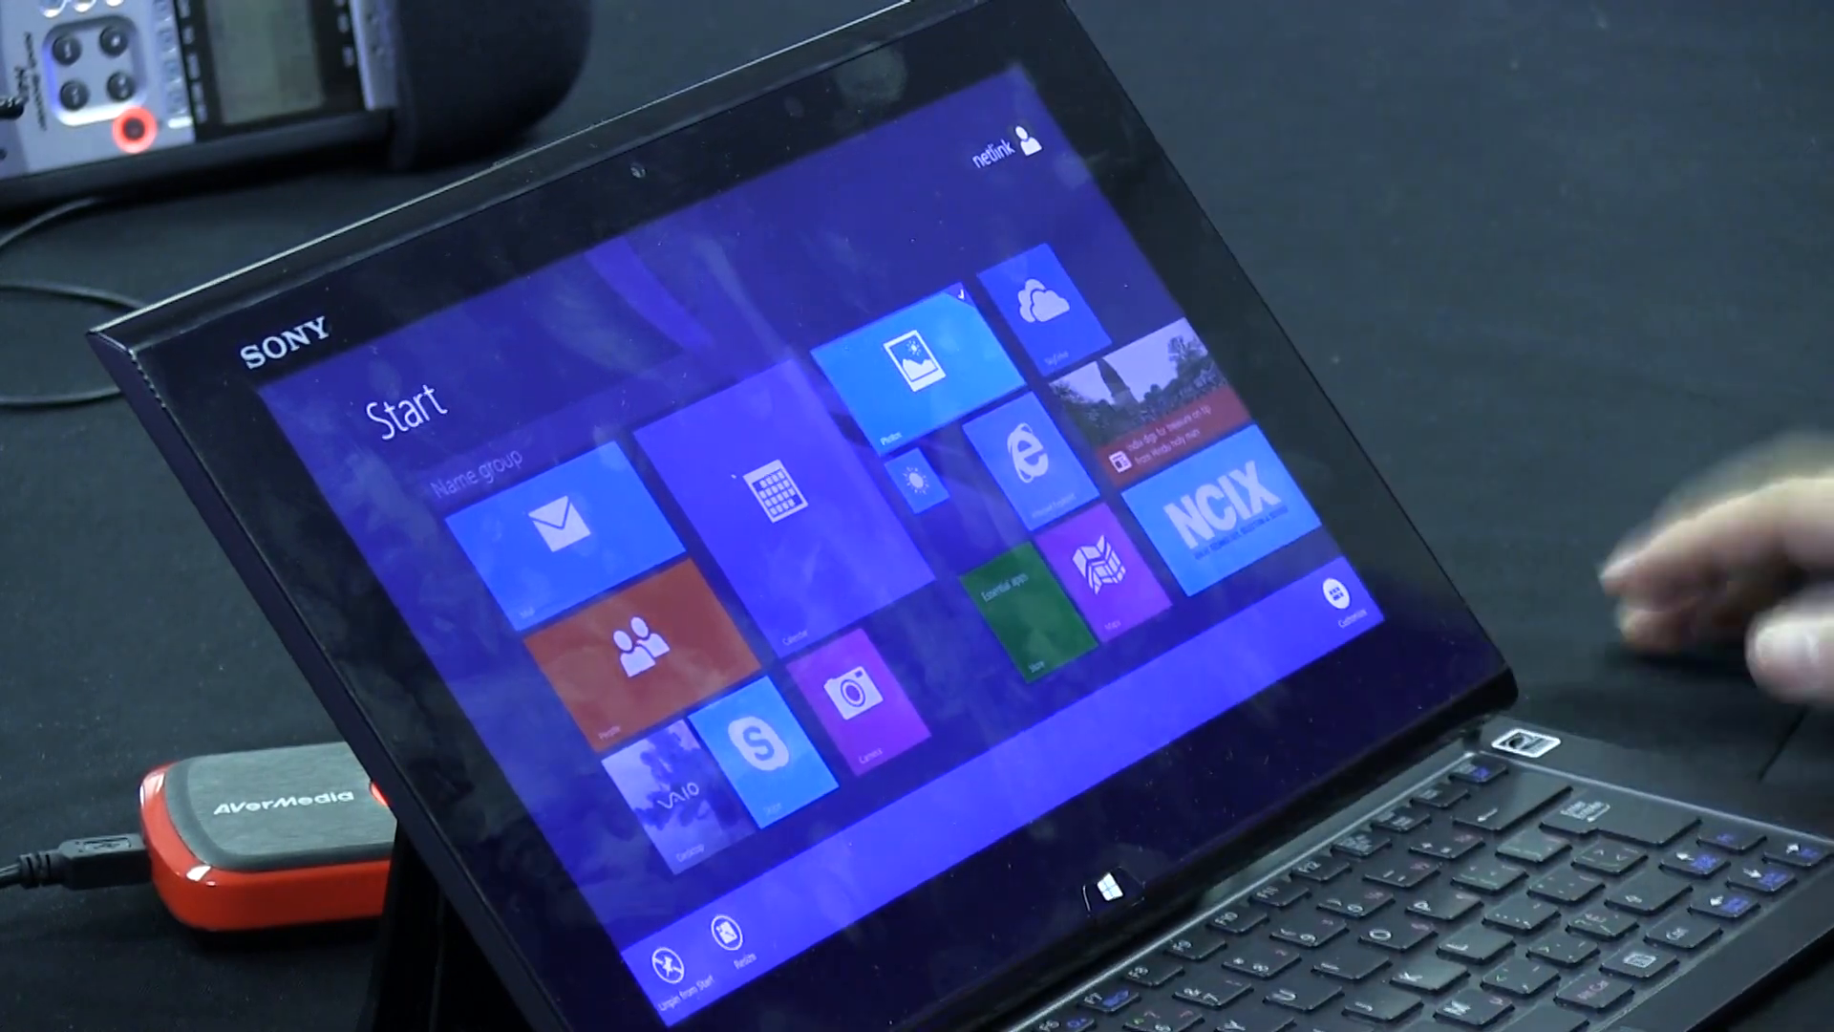
{"action": "right_click", "coordinate": [661, 772]}
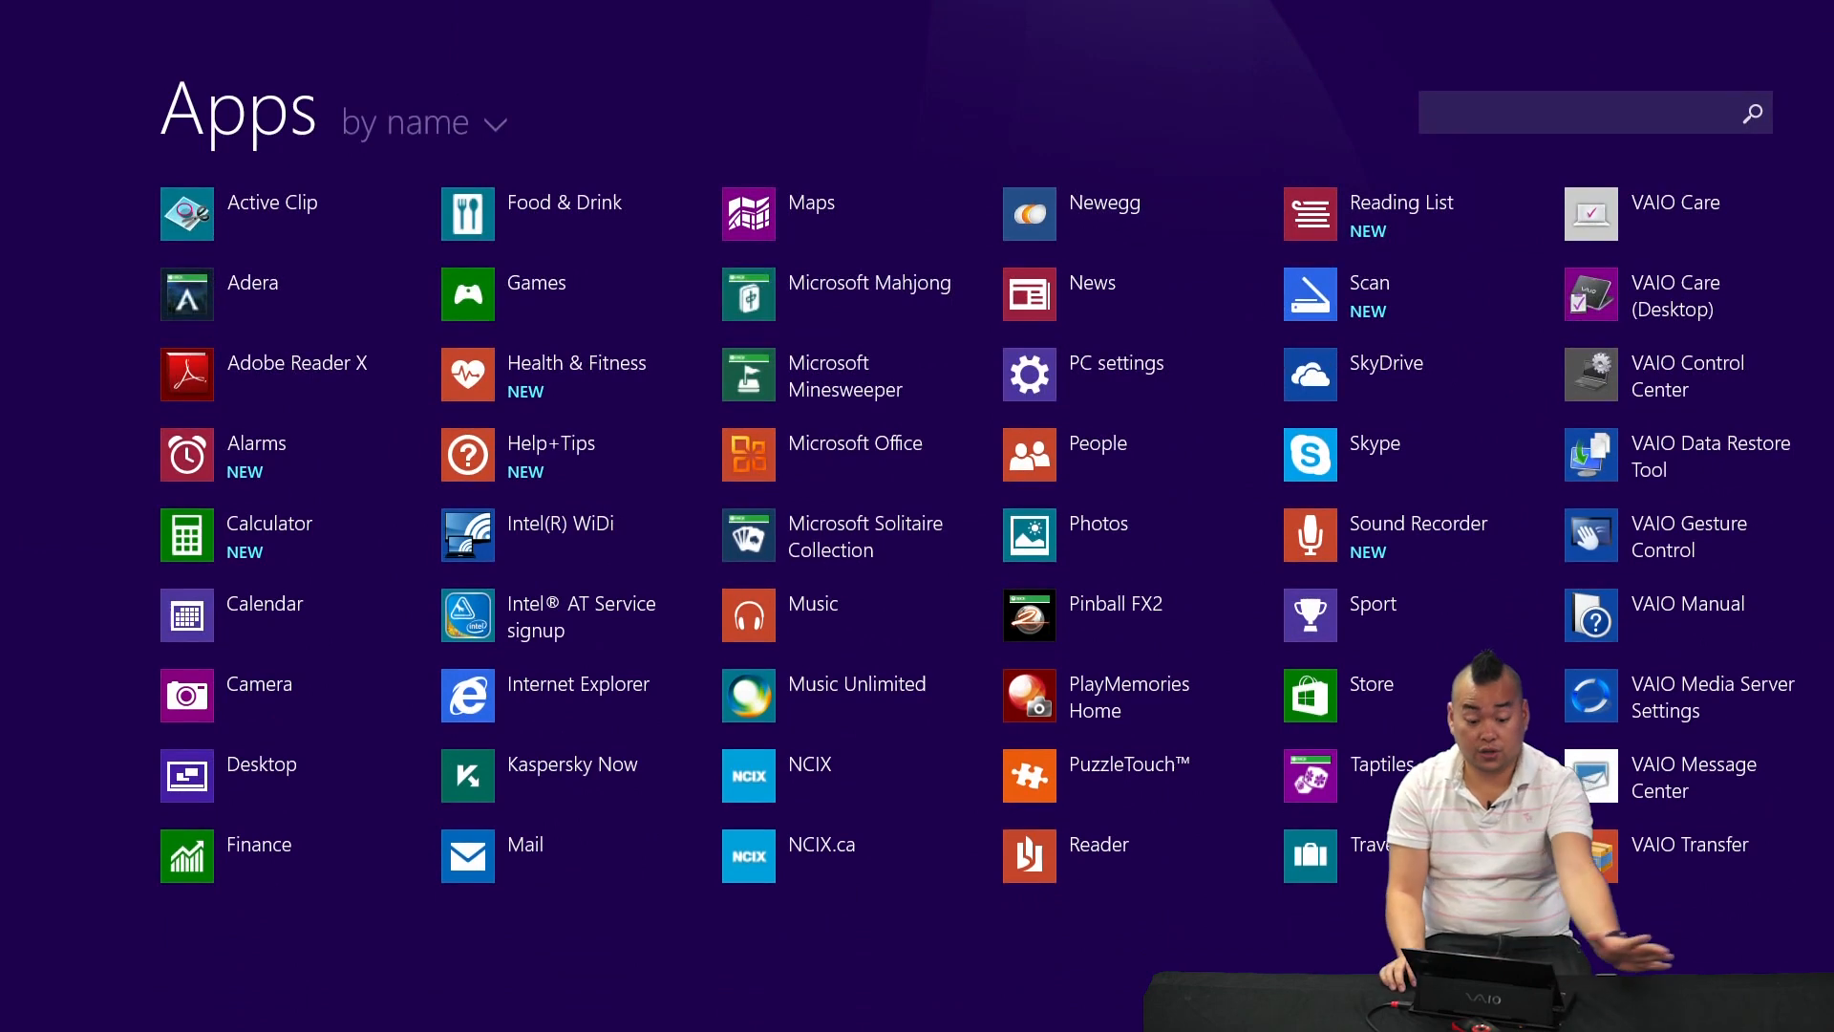
Search the Apps view for 'note' to find Notepad
{"action": "left_click", "coordinate": [1591, 113]}
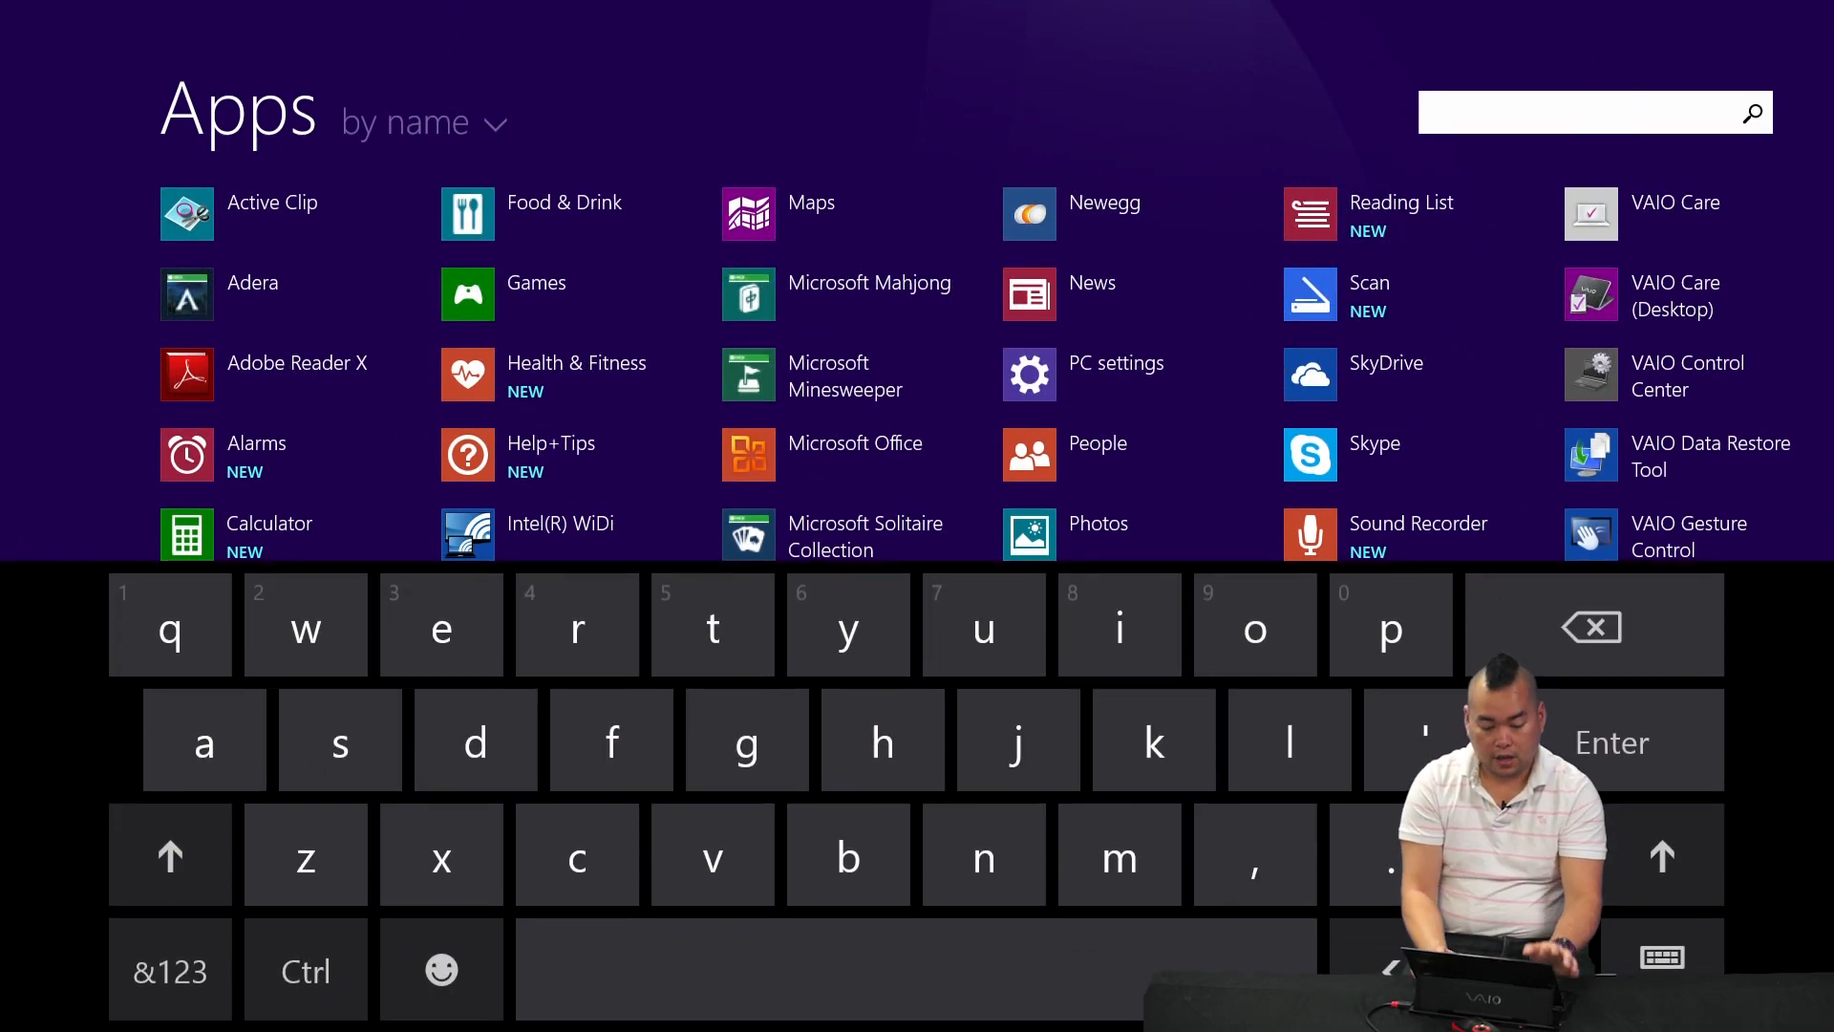
{"action": "type", "text": "note"}
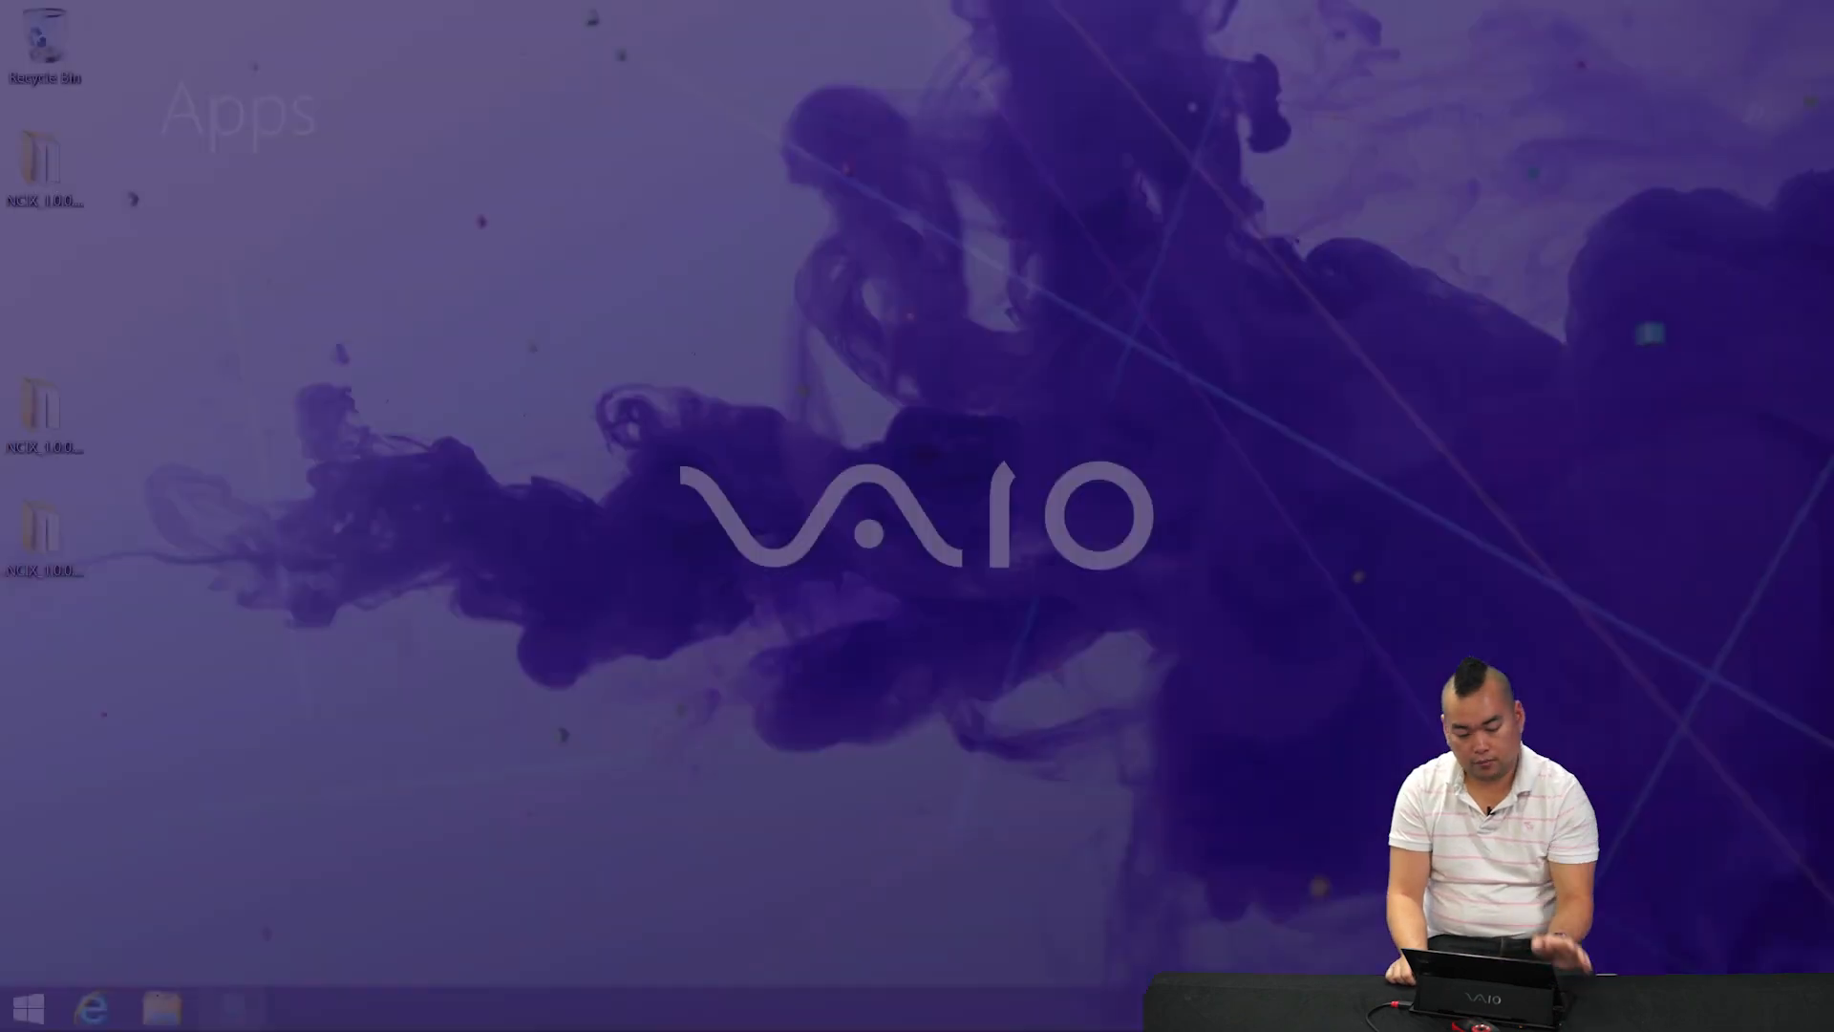
Start Notepad and write 'how now brown cow?' in the untitled document
{"action": "left_click", "coordinate": [231, 1007]}
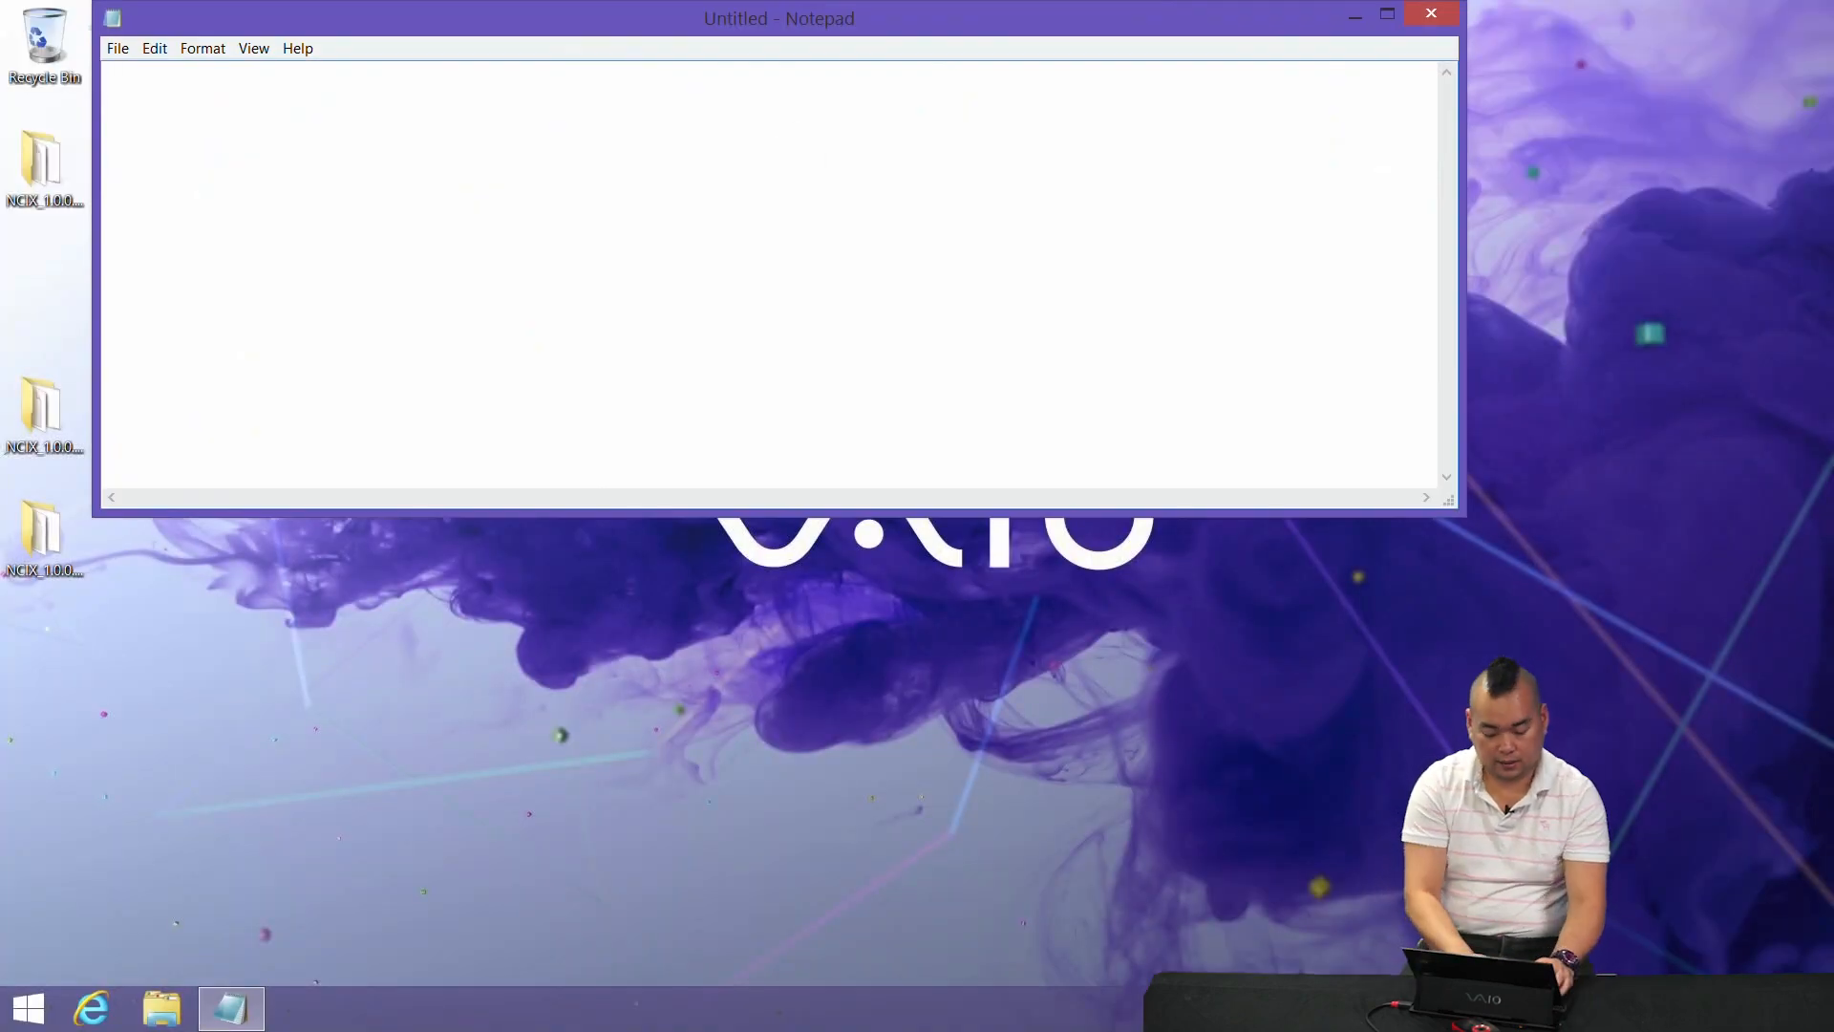
{"action": "type", "text": "how now"}
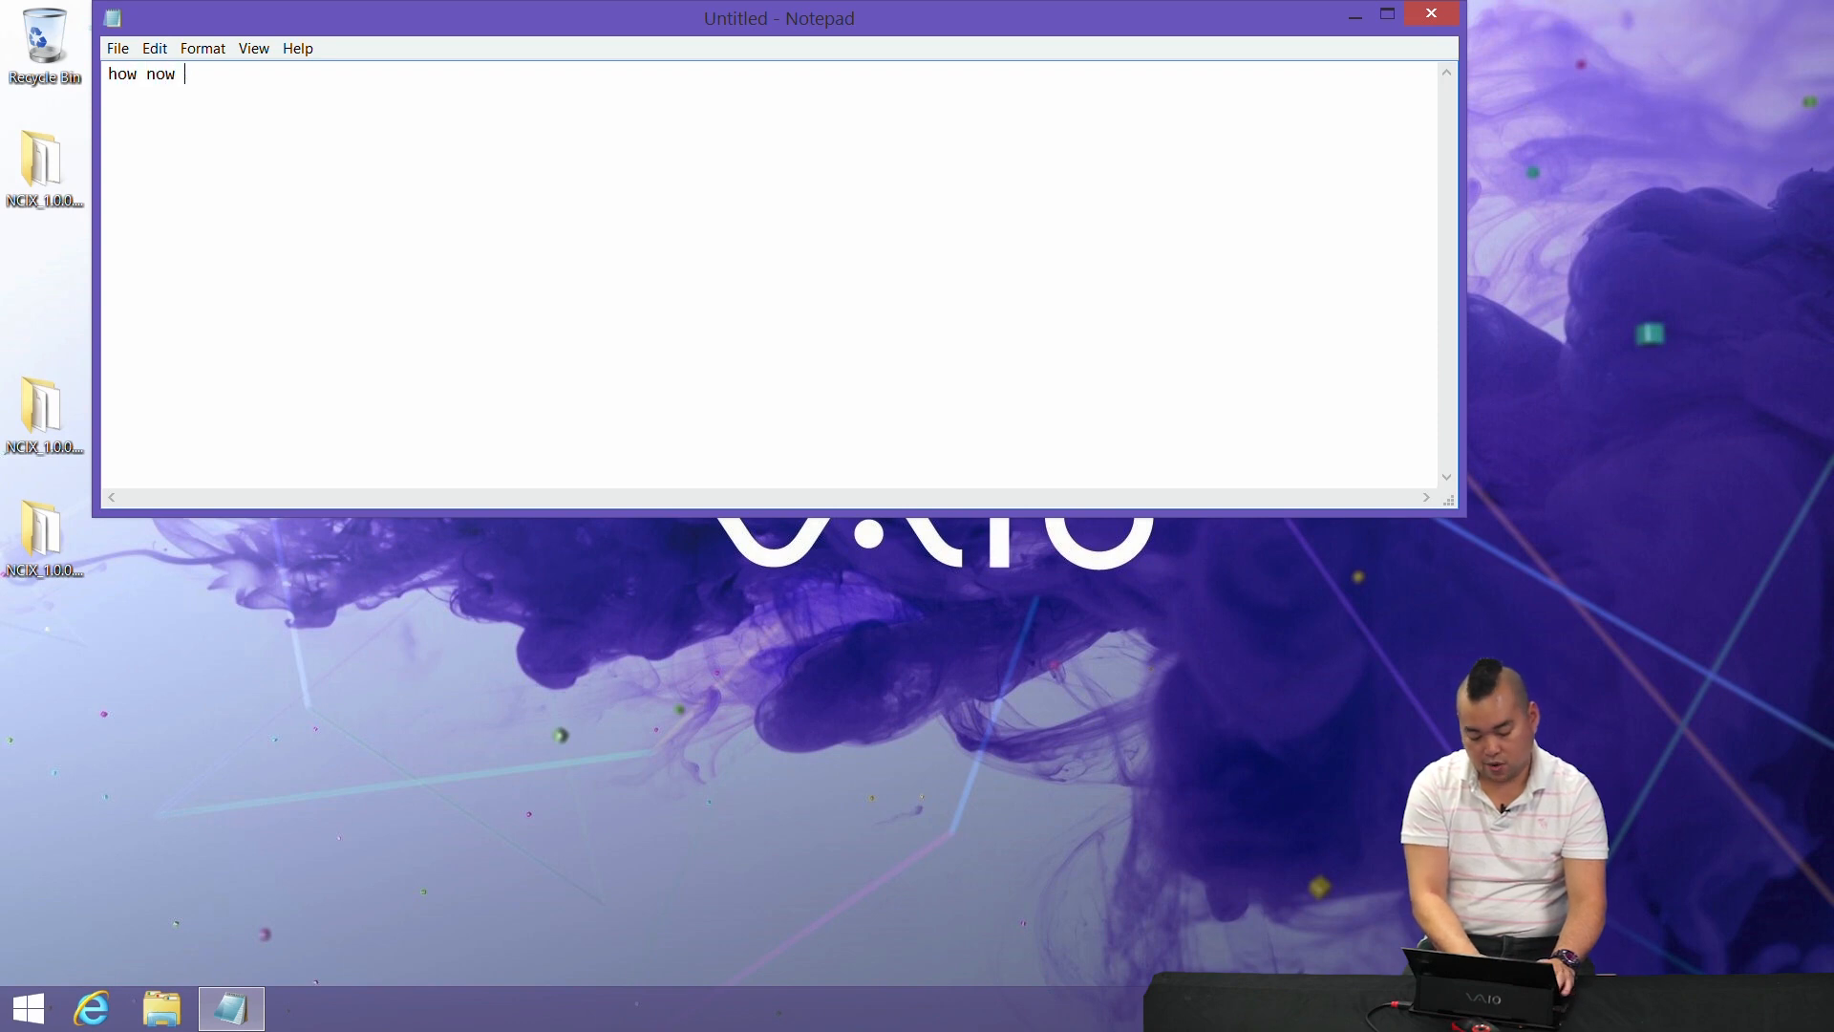
{"action": "type", "text": "brown co"}
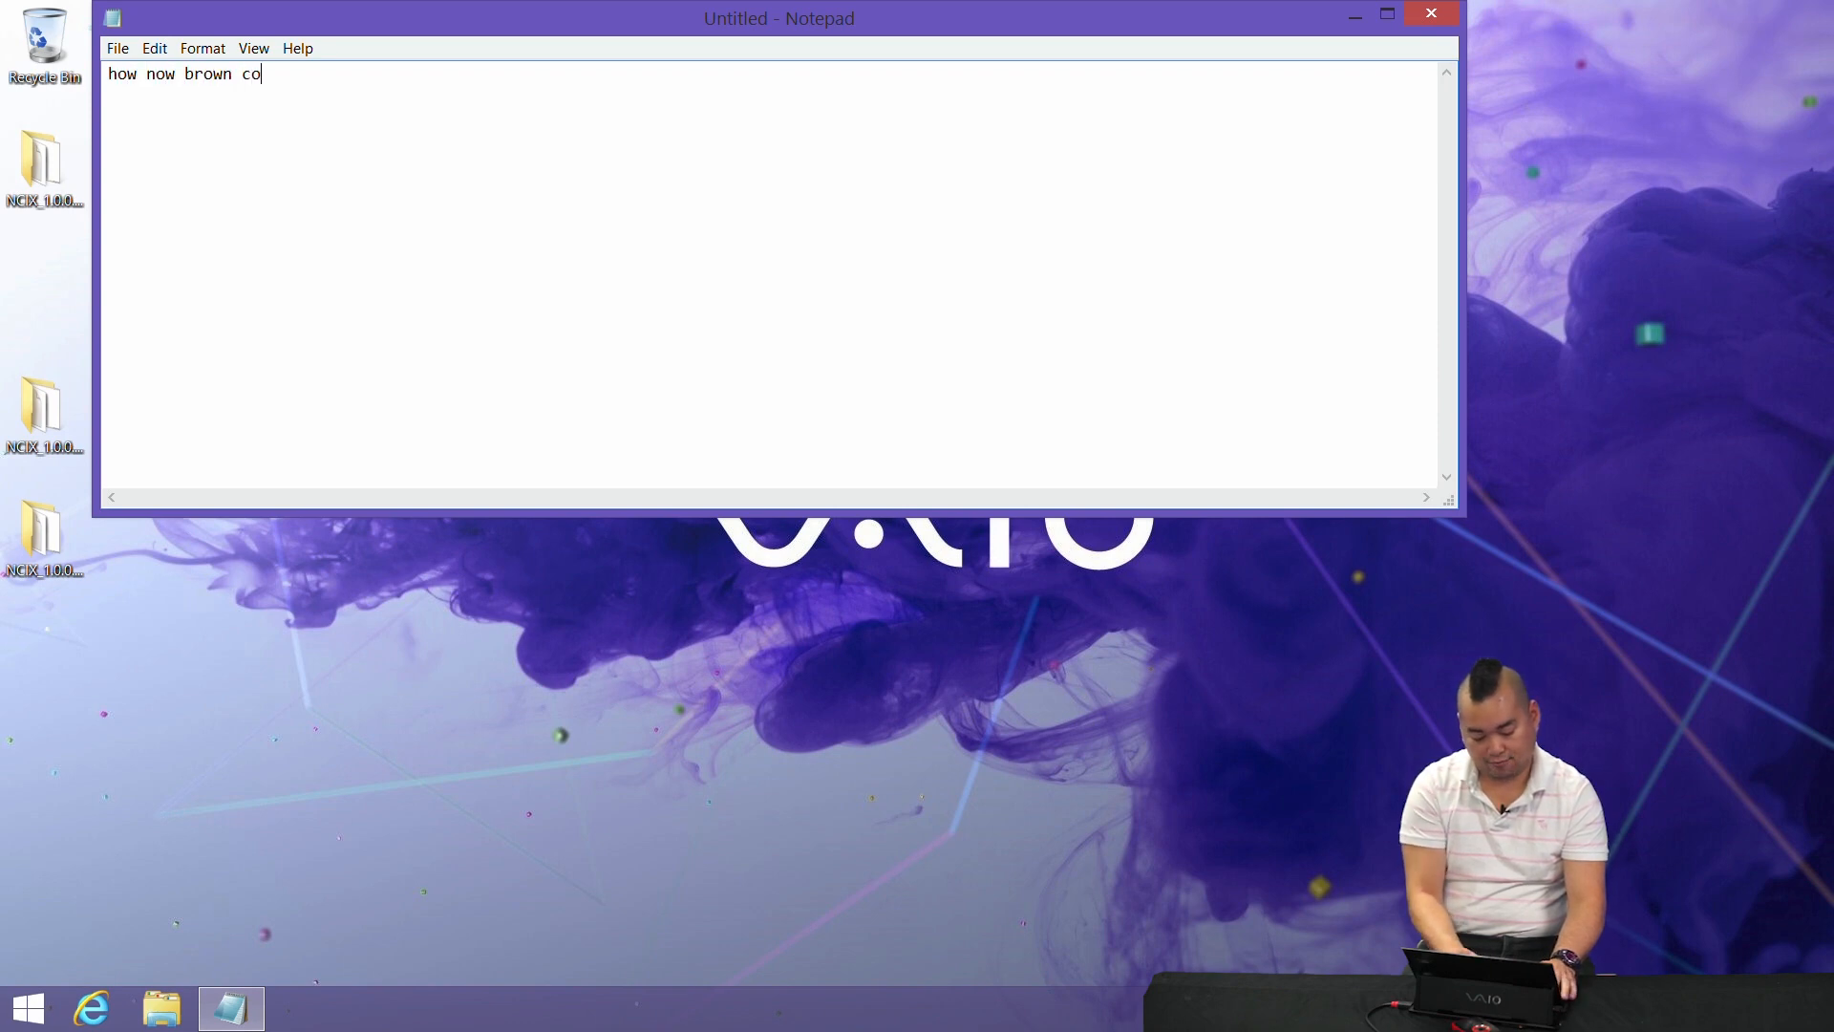
{"action": "type", "text": "w?"}
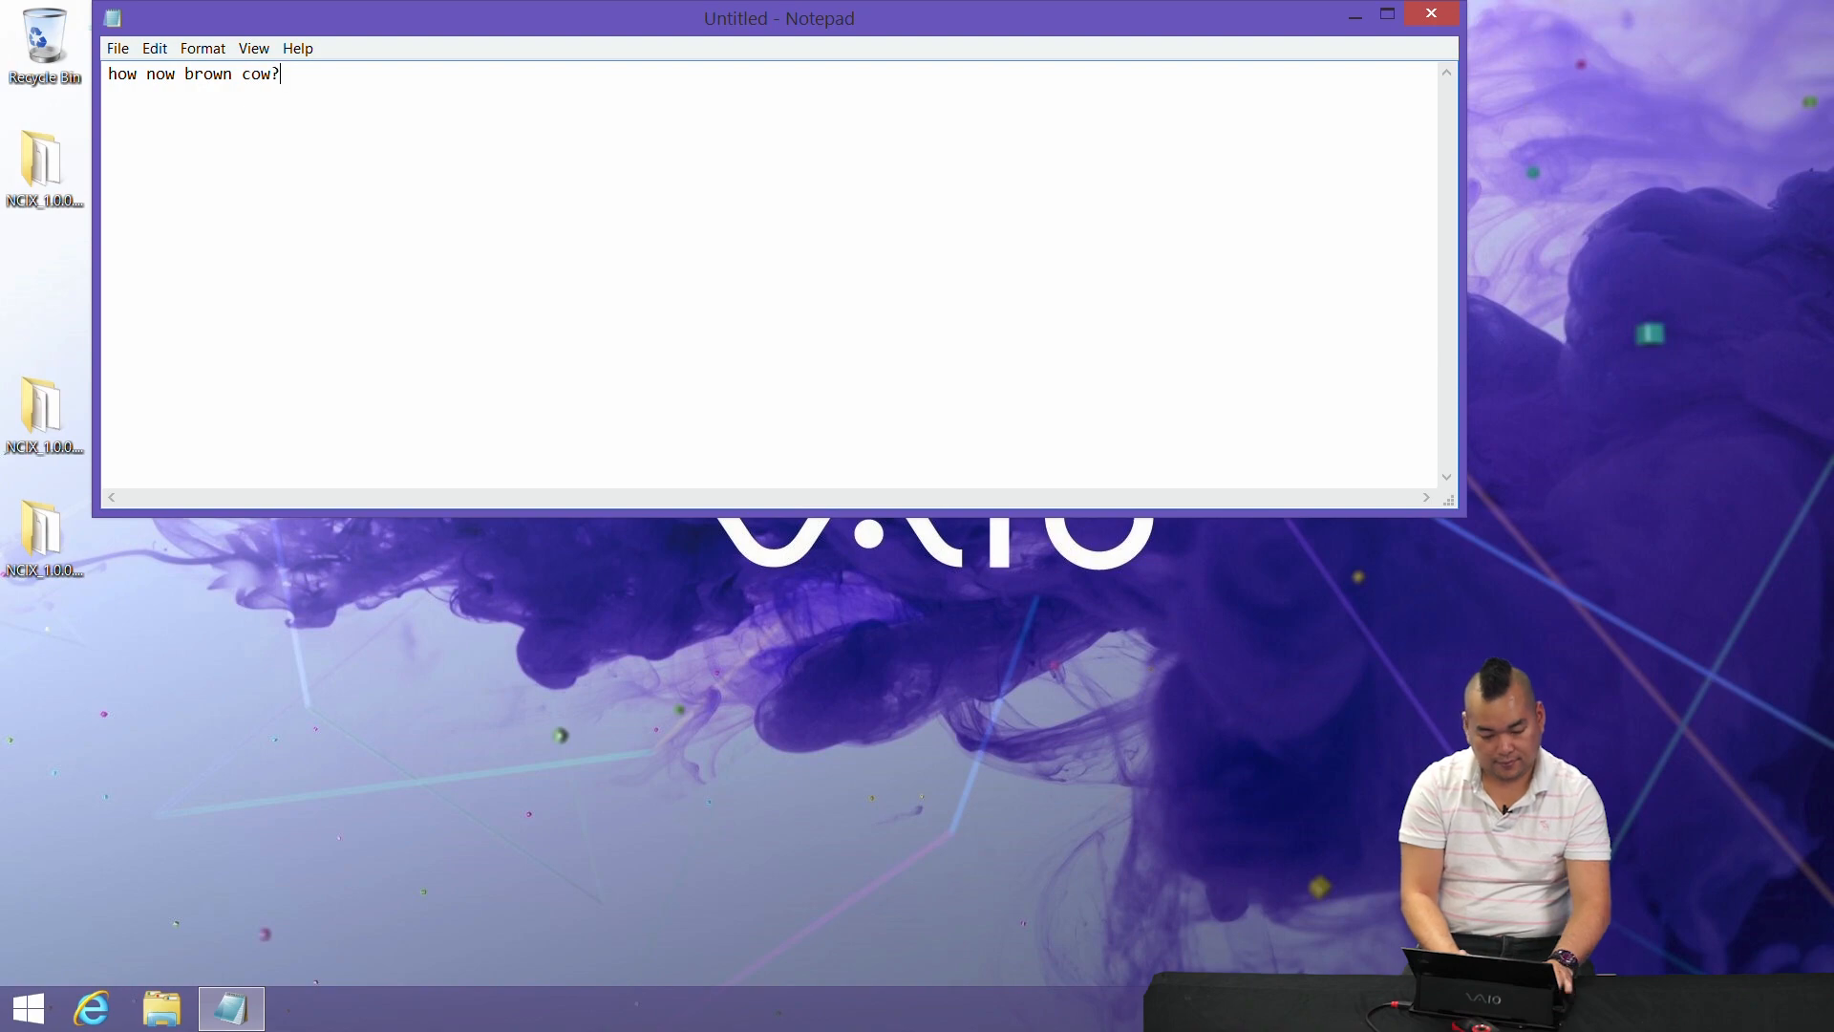